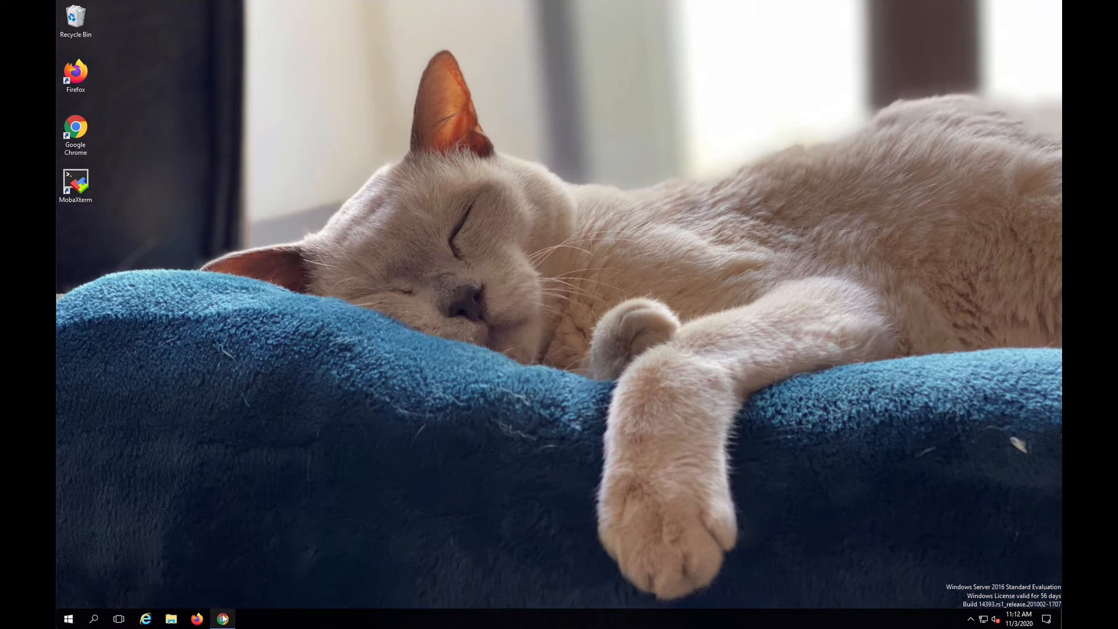
Review the virtual machine assets, then show the still-empty Protection Policies list.
{"action": "left_click", "coordinate": [223, 619]}
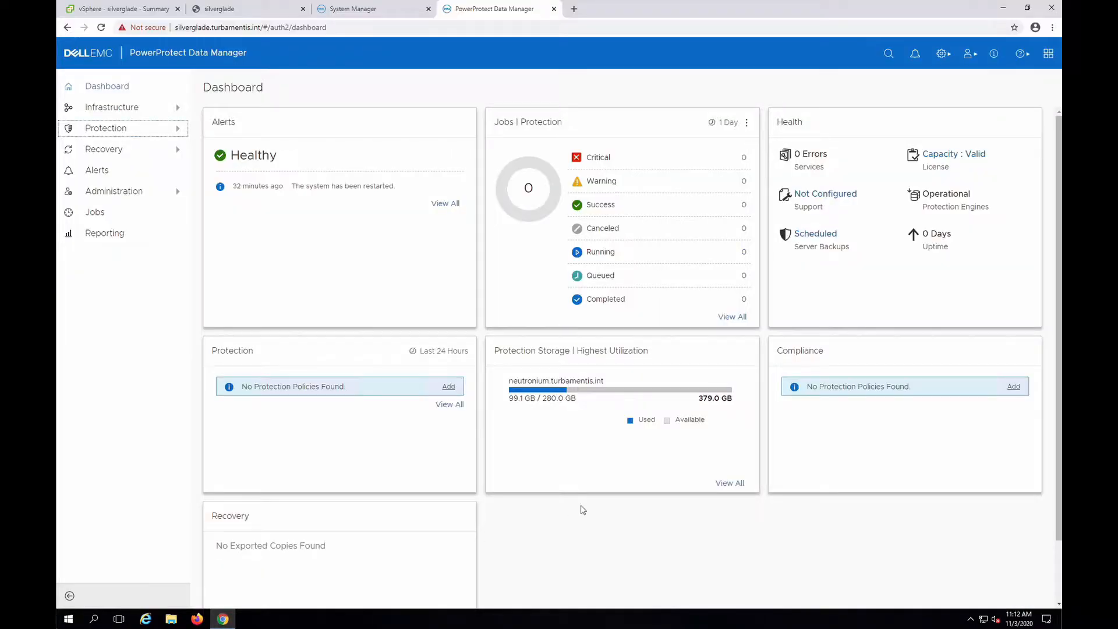
{"action": "mouse_move", "coordinate": [124, 115]}
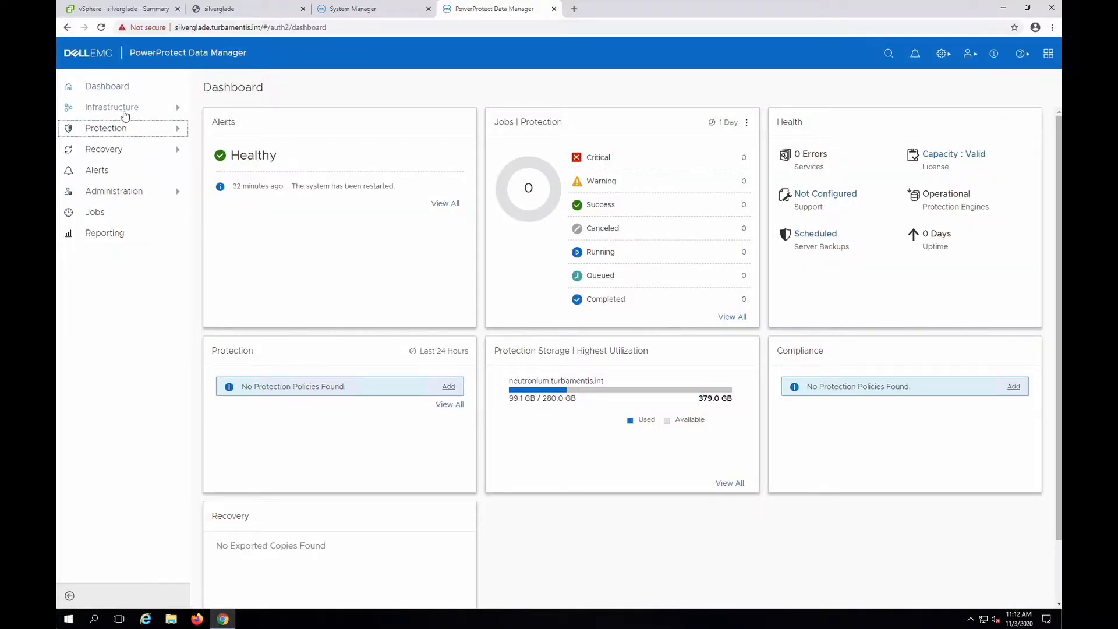
{"action": "left_click", "coordinate": [111, 107]}
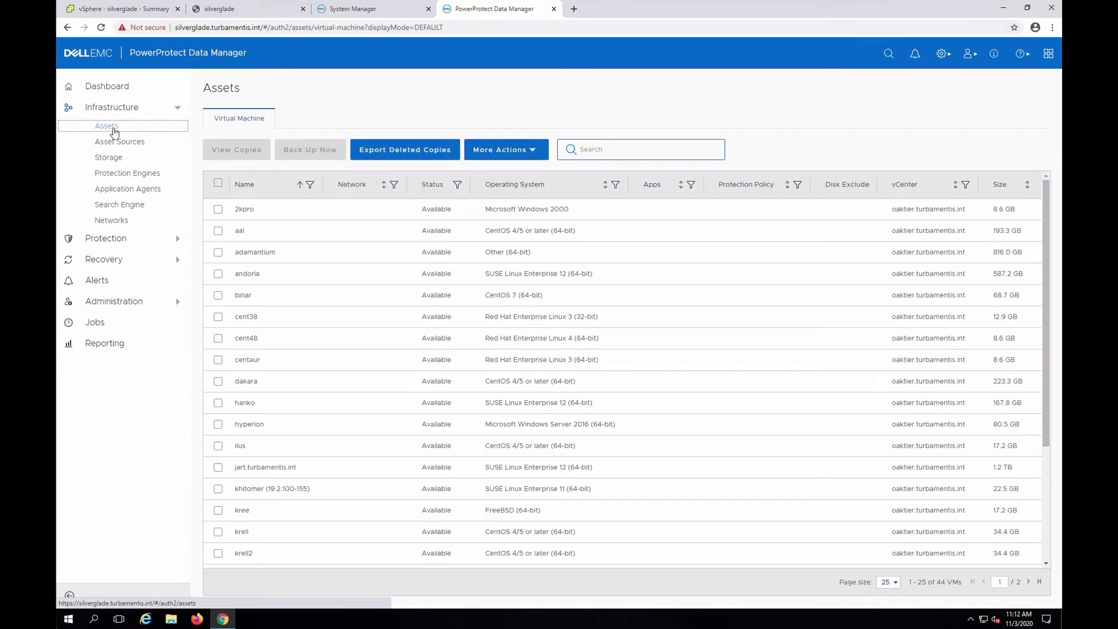
{"action": "mouse_move", "coordinate": [106, 239]}
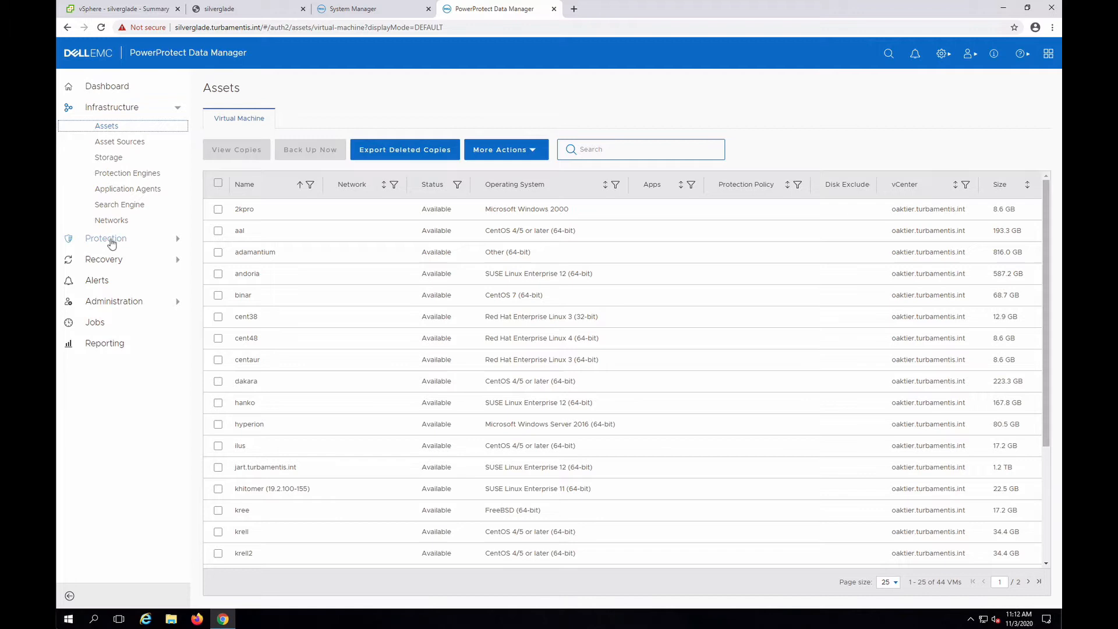
{"action": "left_click", "coordinate": [106, 238]}
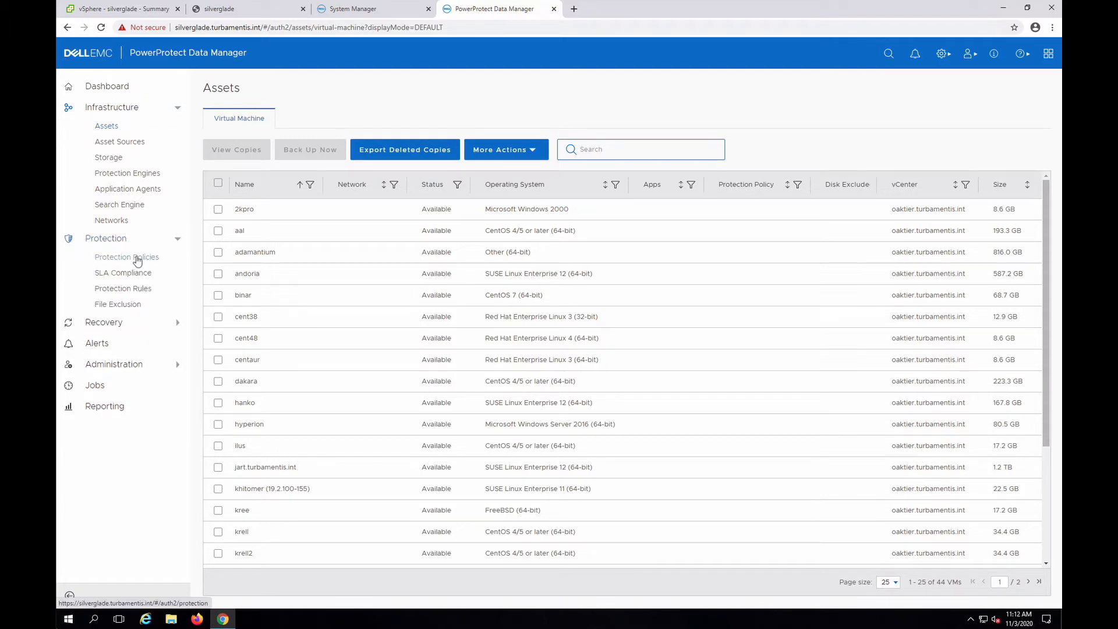
{"action": "left_click", "coordinate": [127, 257]}
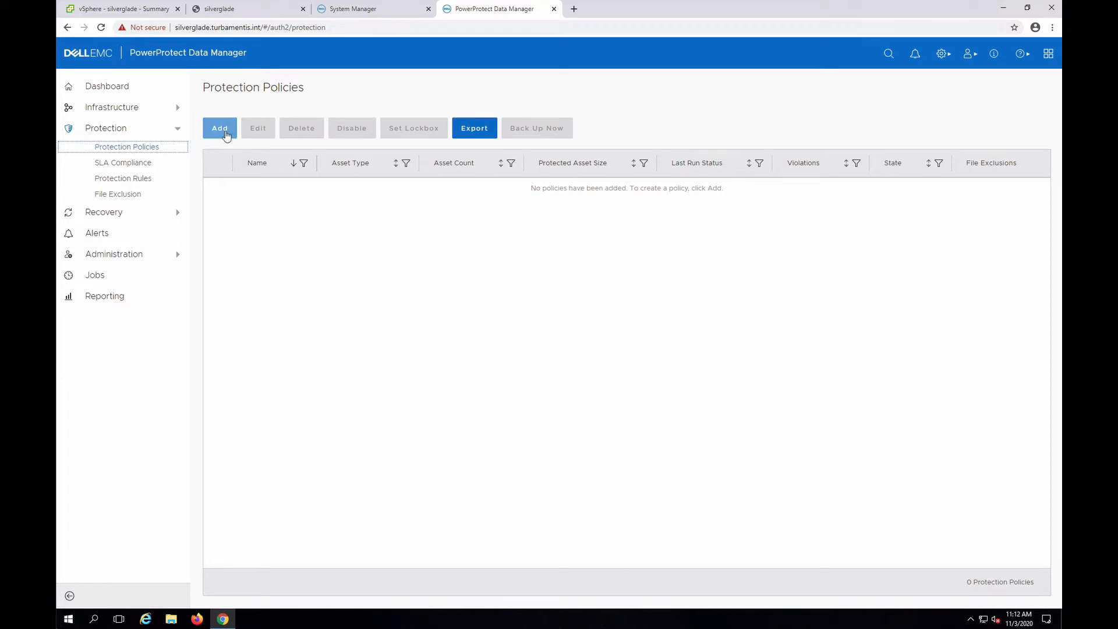
Add a policy named 'Test VMs' with Crash Consistent purpose and reach asset selection.
{"action": "left_click", "coordinate": [219, 127]}
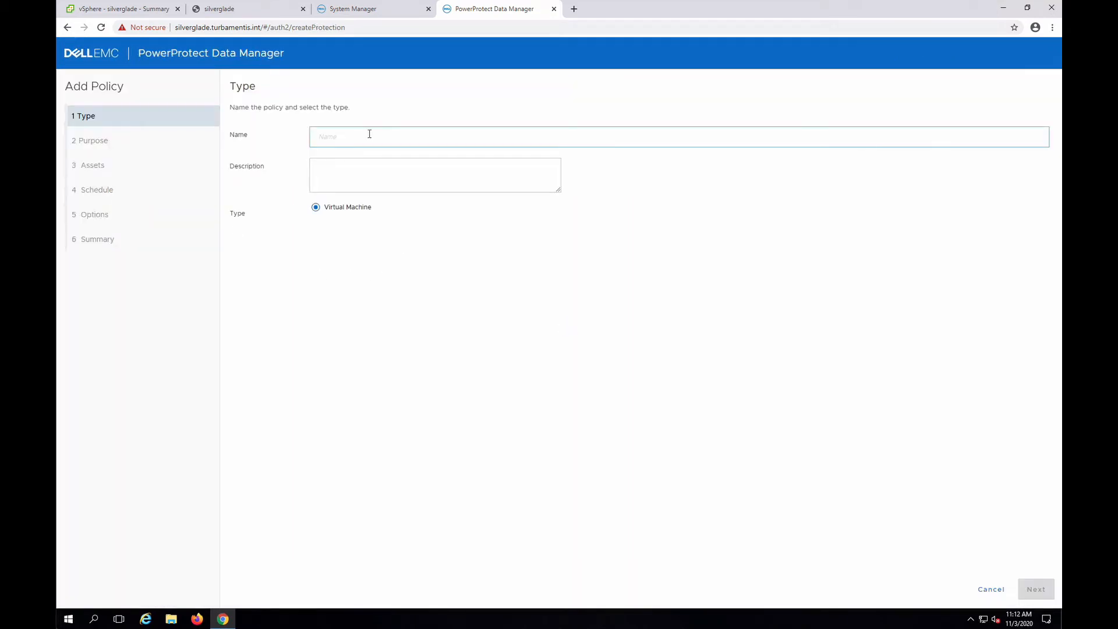
{"action": "type", "text": "Test VMs"}
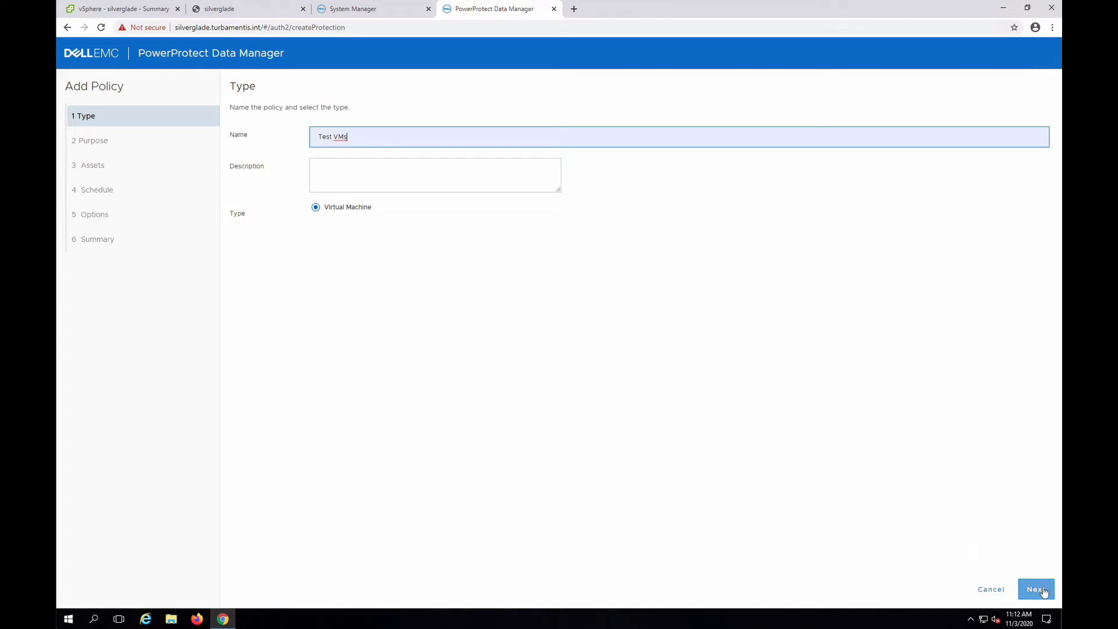
{"action": "left_click", "coordinate": [1035, 588]}
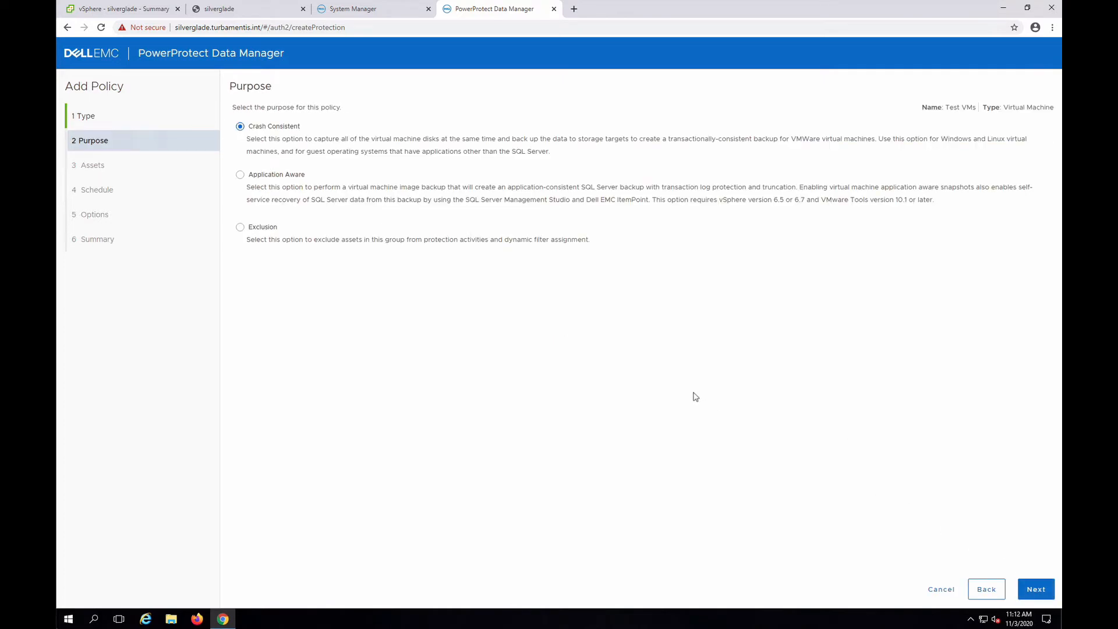
{"action": "mouse_move", "coordinate": [381, 226]}
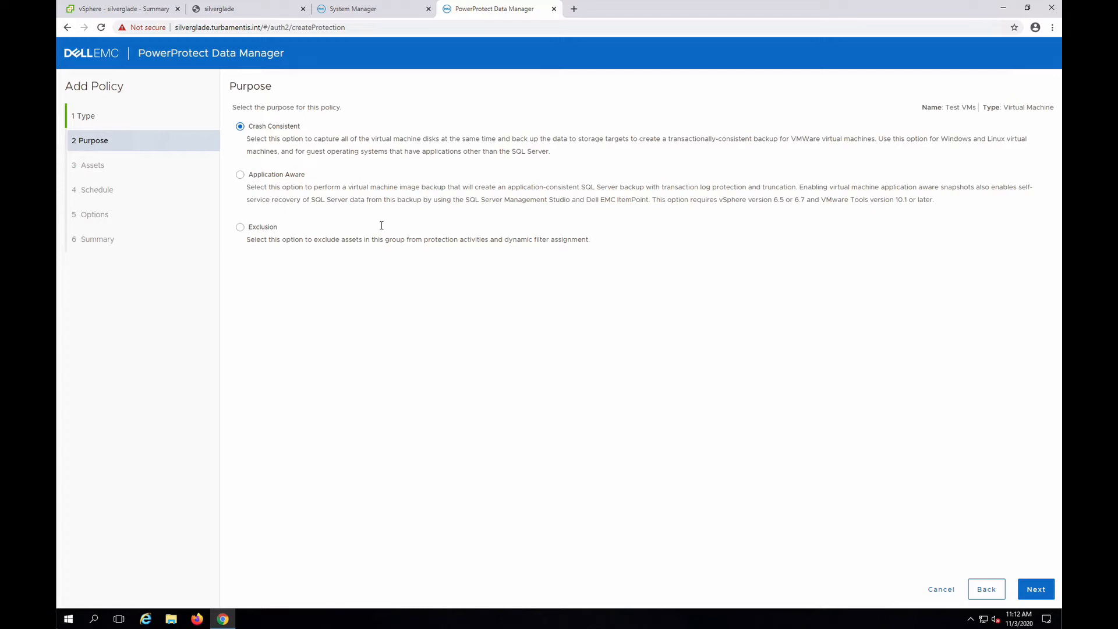
{"action": "mouse_move", "coordinate": [1036, 589]}
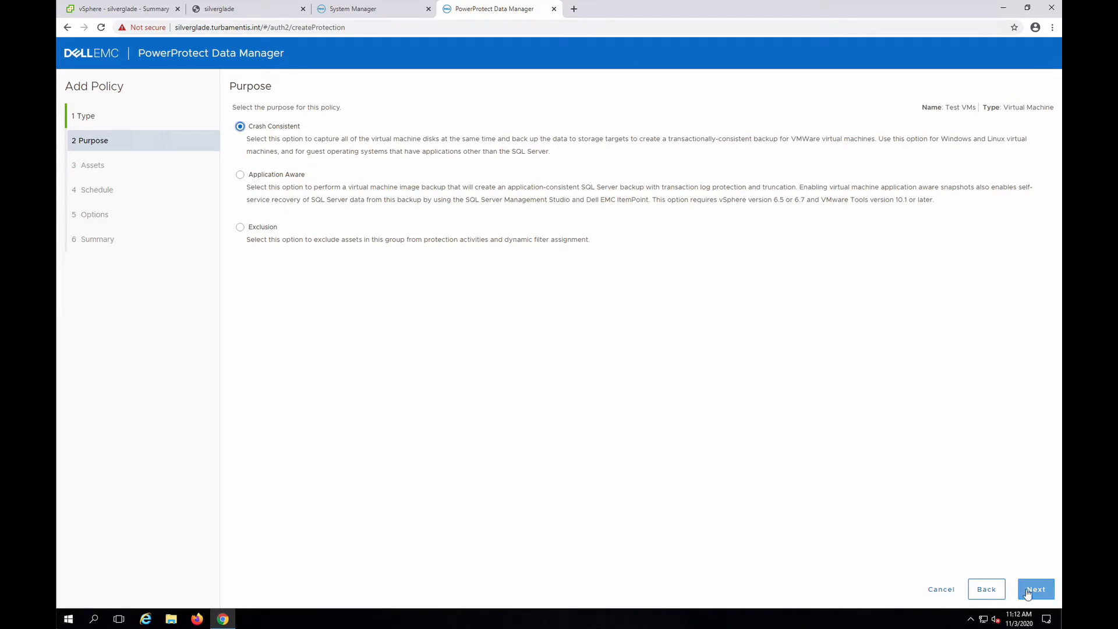
{"action": "left_click", "coordinate": [1035, 589]}
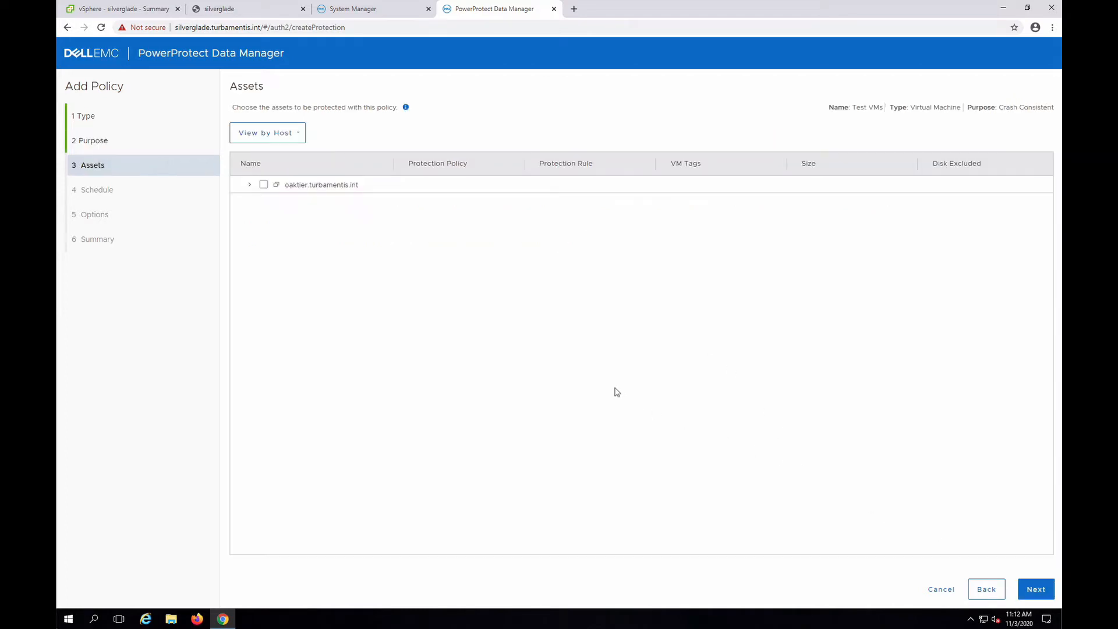
{"action": "mouse_move", "coordinate": [292, 146]}
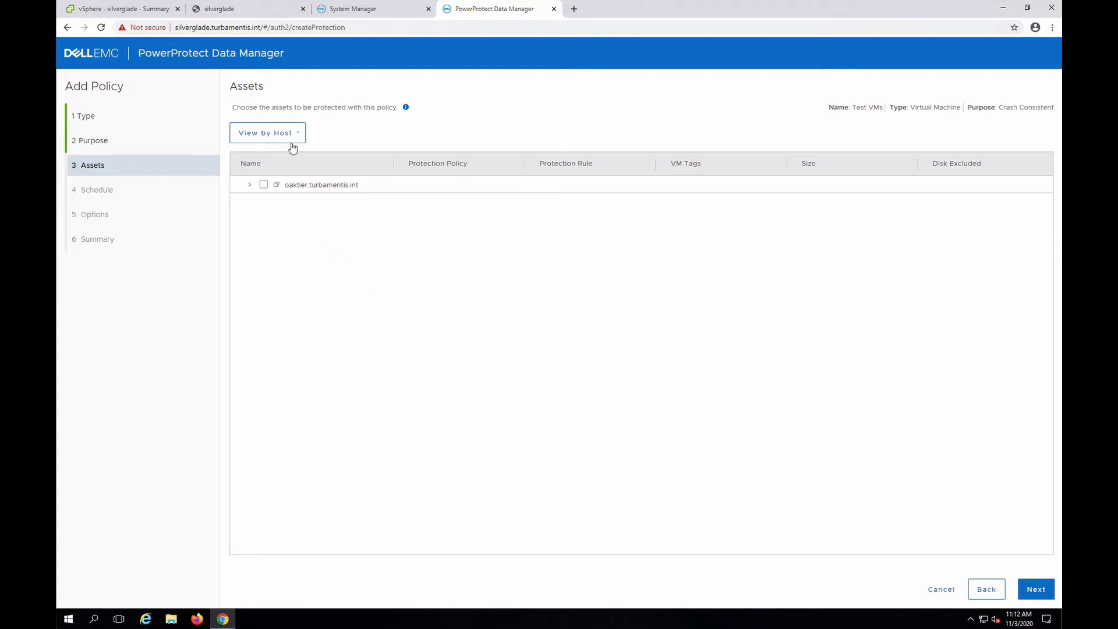
{"action": "left_click", "coordinate": [267, 133]}
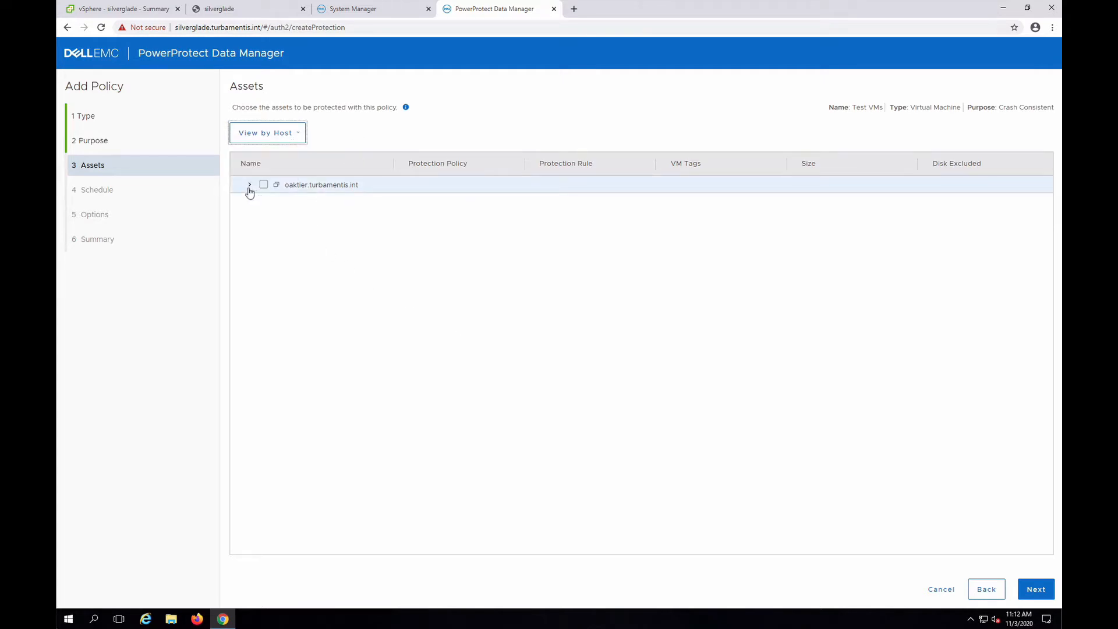
Skip assets and save a Daily backup schedule kept 14 days, 8:00 PM to 6:00 AM.
{"action": "left_click", "coordinate": [1035, 589]}
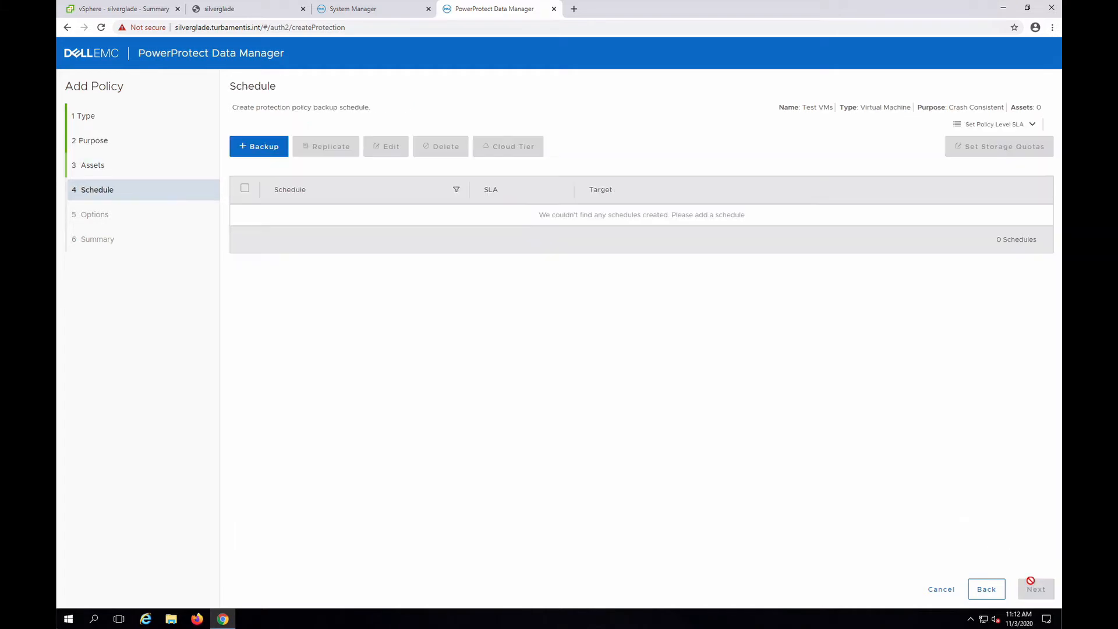
{"action": "mouse_move", "coordinate": [299, 212]}
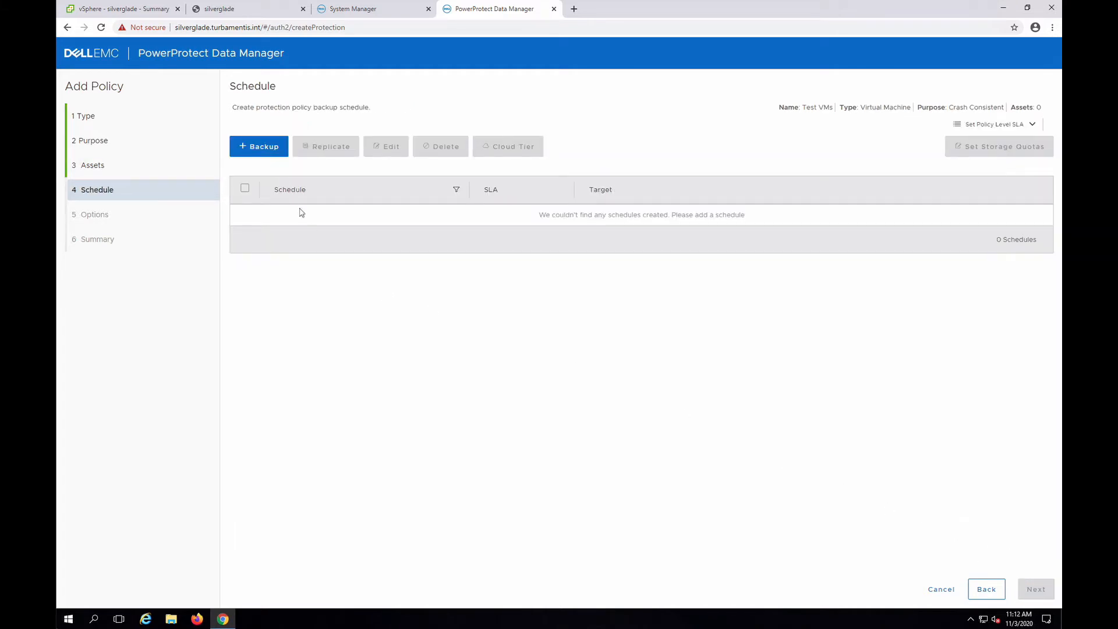
{"action": "left_click", "coordinate": [258, 147]}
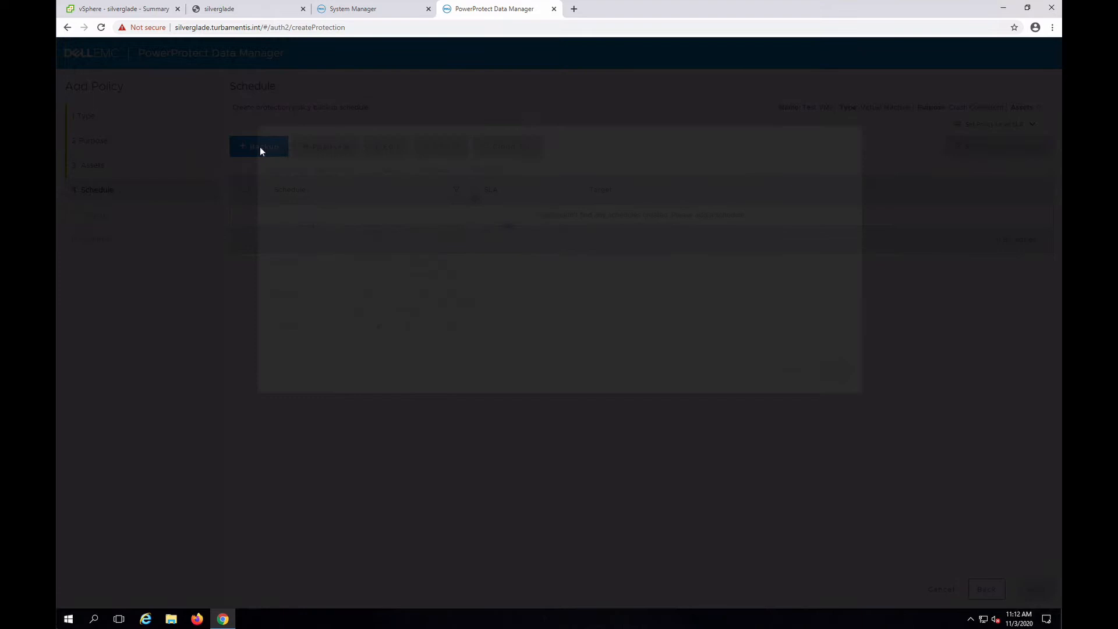
{"action": "left_click", "coordinate": [258, 146]}
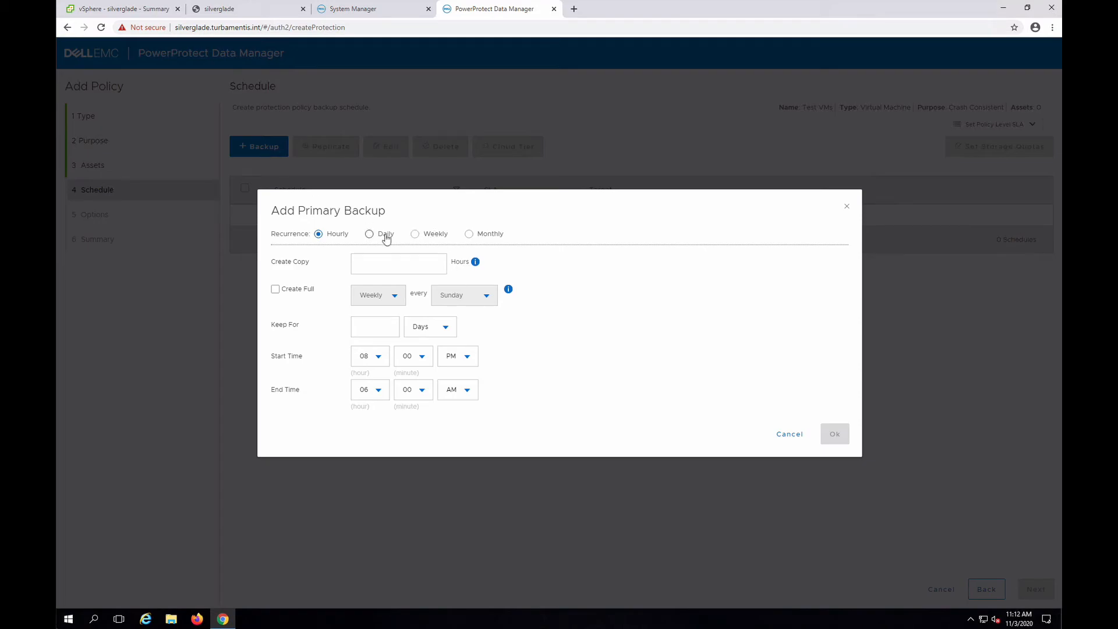
{"action": "left_click", "coordinate": [369, 233]}
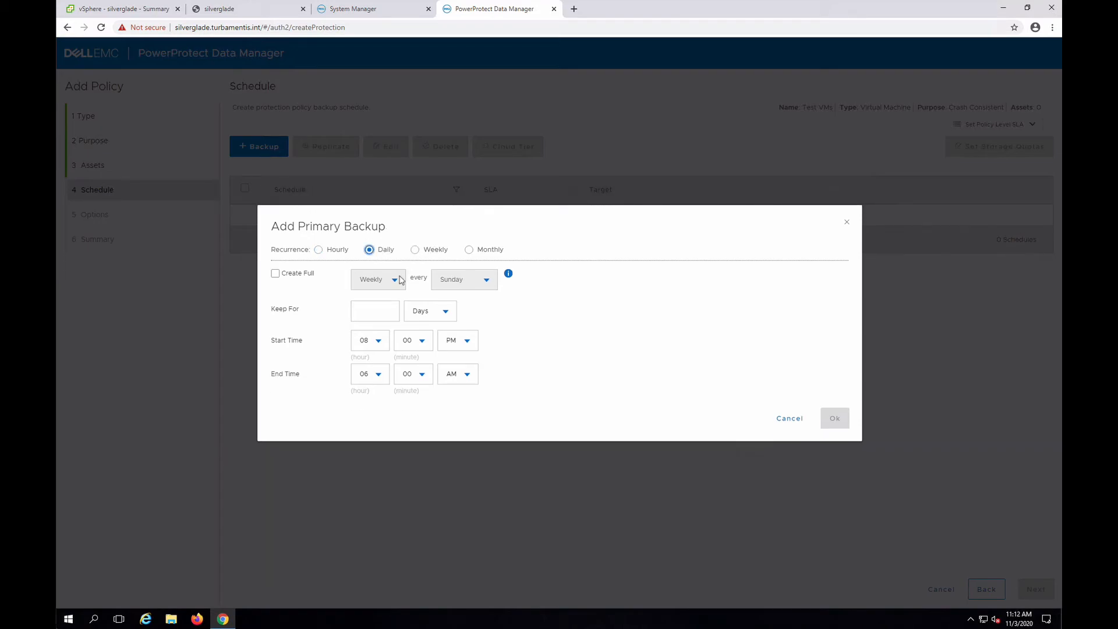
{"action": "mouse_move", "coordinate": [585, 322]}
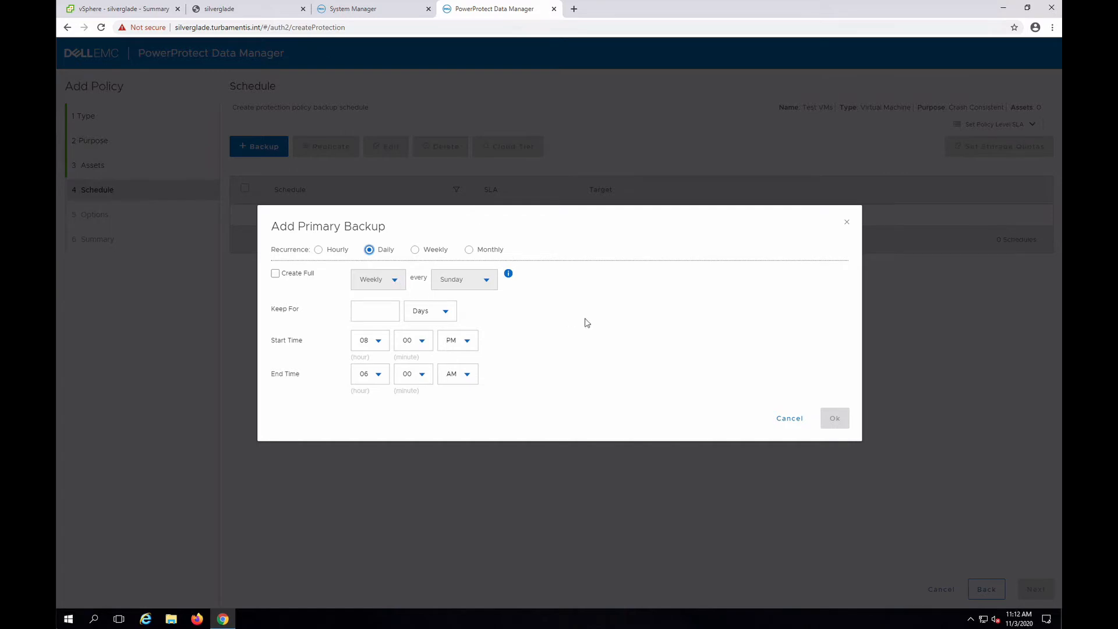
{"action": "type", "text": "14"}
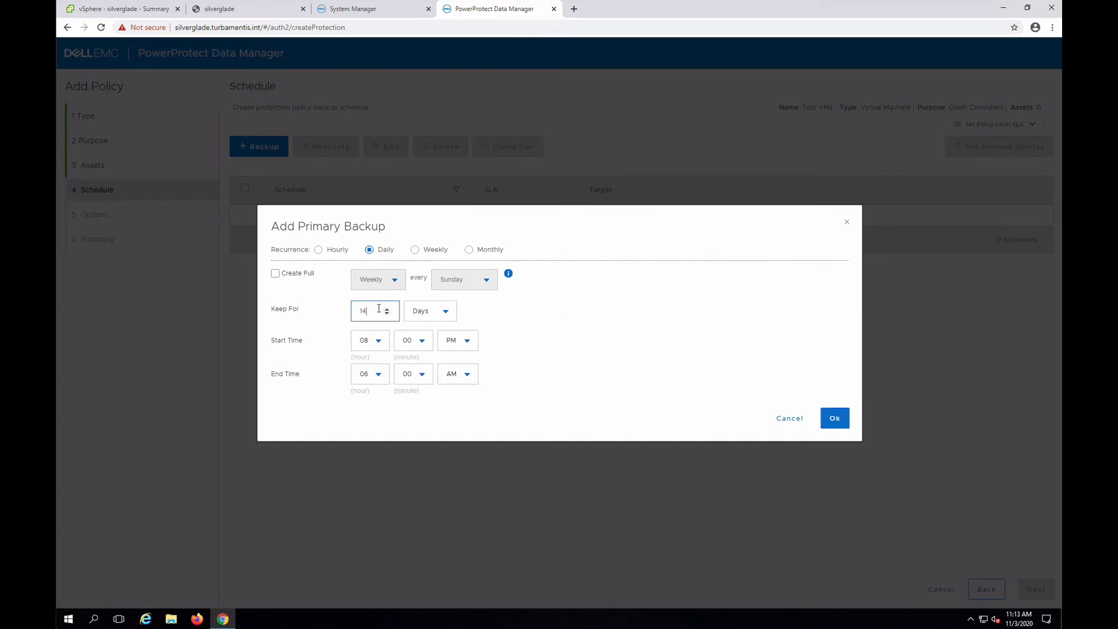
{"action": "mouse_move", "coordinate": [537, 336]}
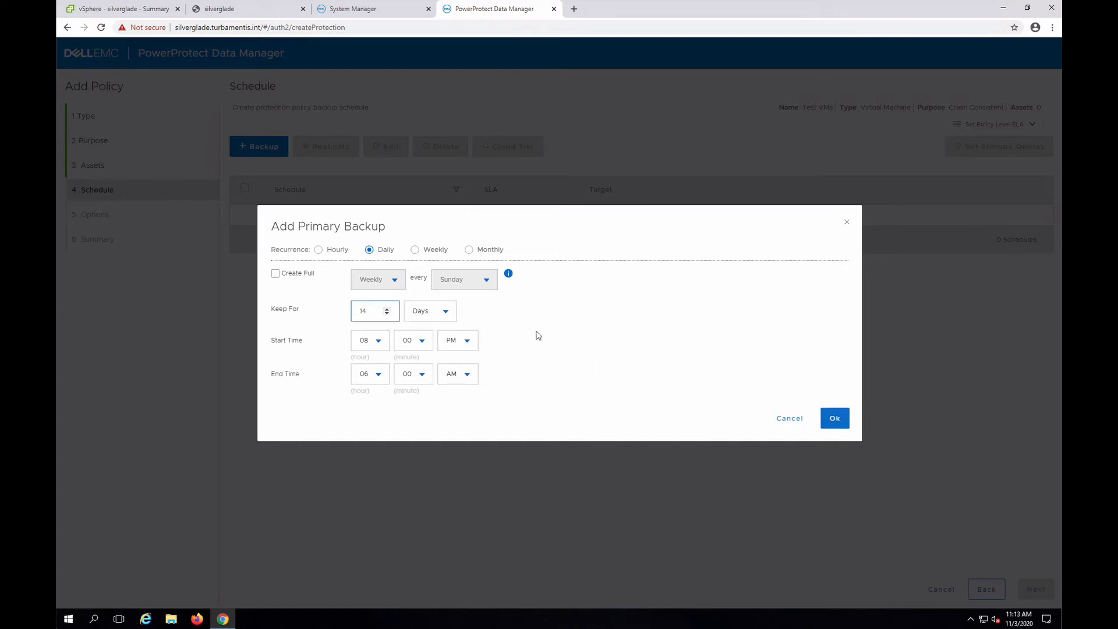
{"action": "mouse_move", "coordinate": [499, 366]}
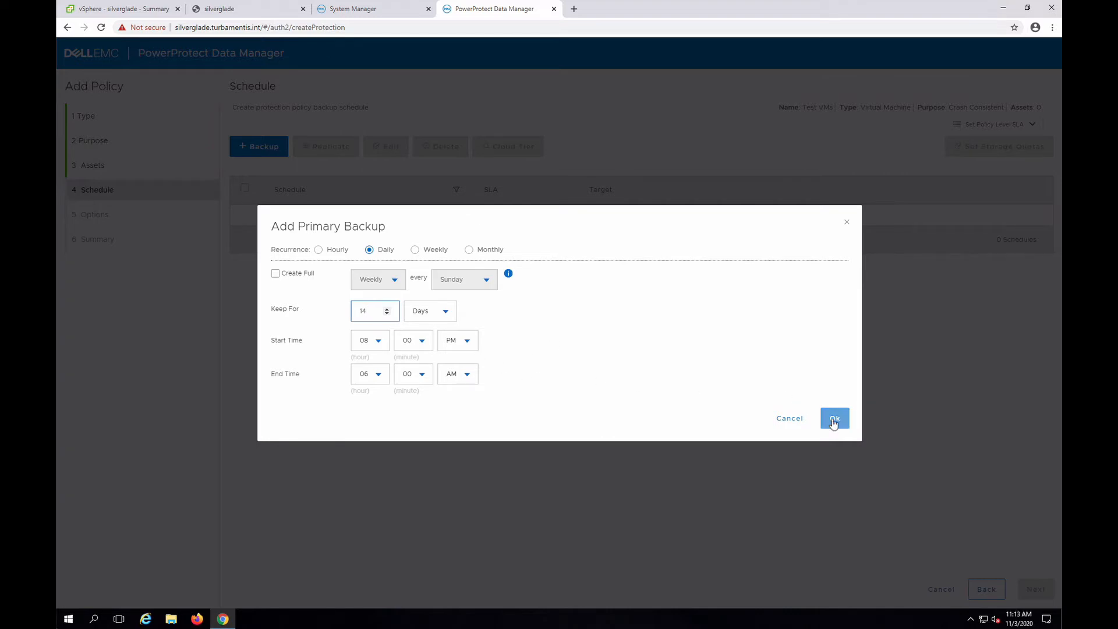
{"action": "left_click", "coordinate": [835, 419]}
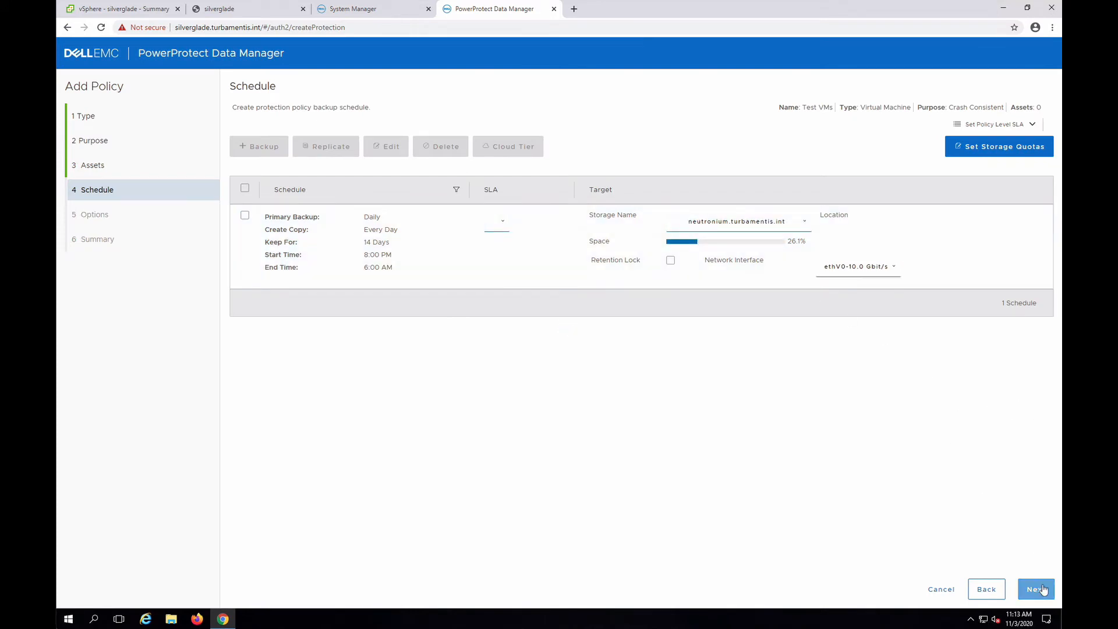
Reach the Options step, keeping performance optimisation and guest file system quiescing enabled.
{"action": "left_click", "coordinate": [1035, 589]}
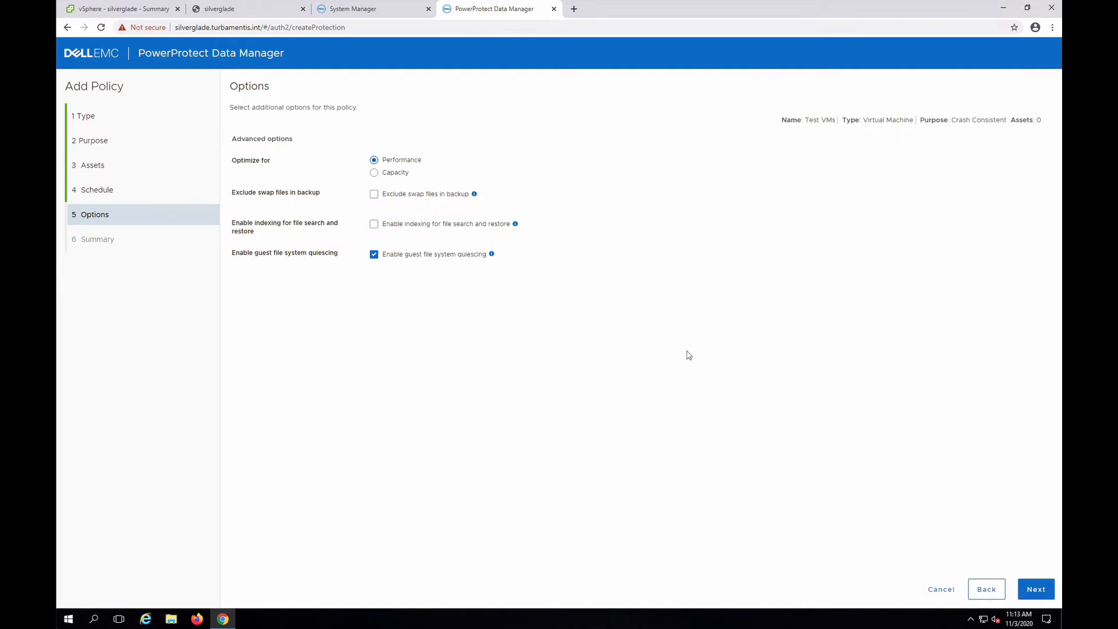
{"action": "mouse_move", "coordinate": [451, 197]}
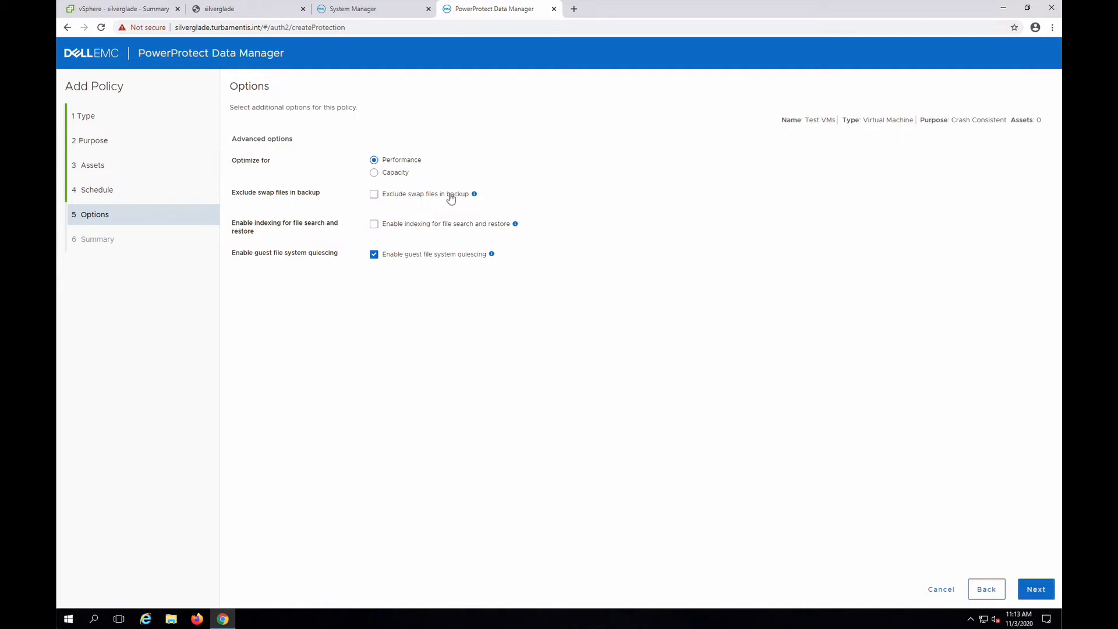
{"action": "mouse_move", "coordinate": [878, 333]}
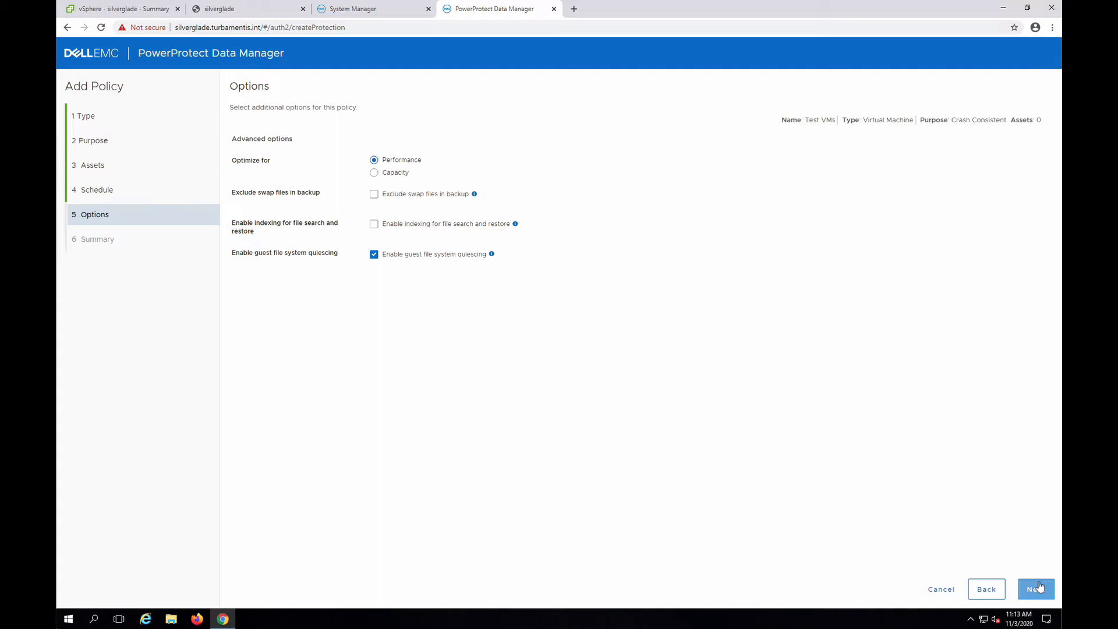
Finish the Test VMs policy from its summary and acknowledge the saved notice.
{"action": "left_click", "coordinate": [1035, 589]}
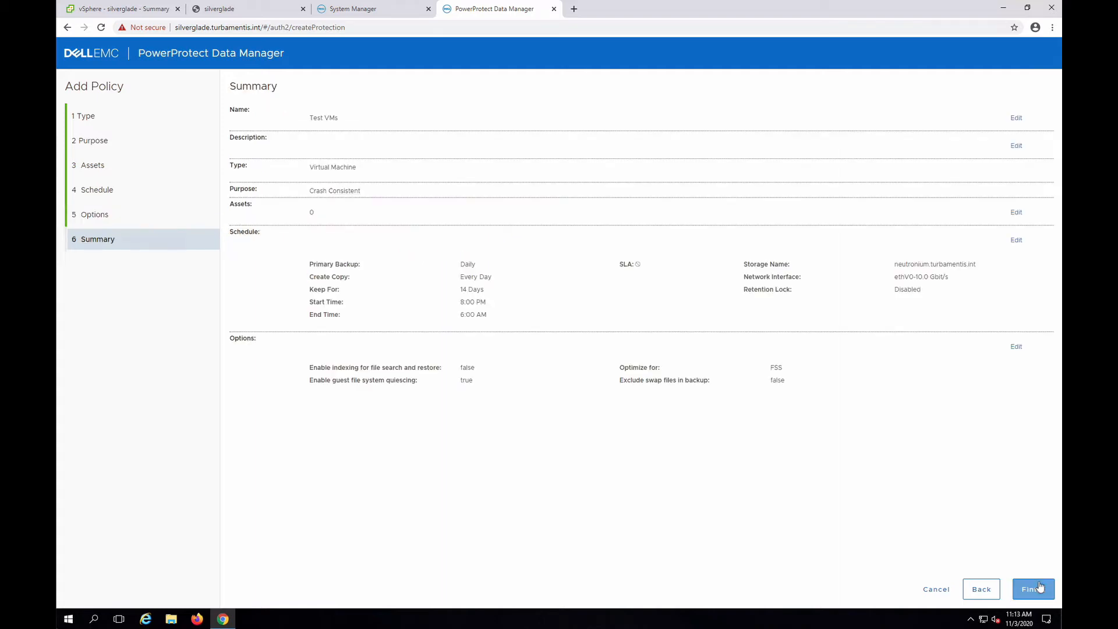
{"action": "mouse_move", "coordinate": [969, 504]}
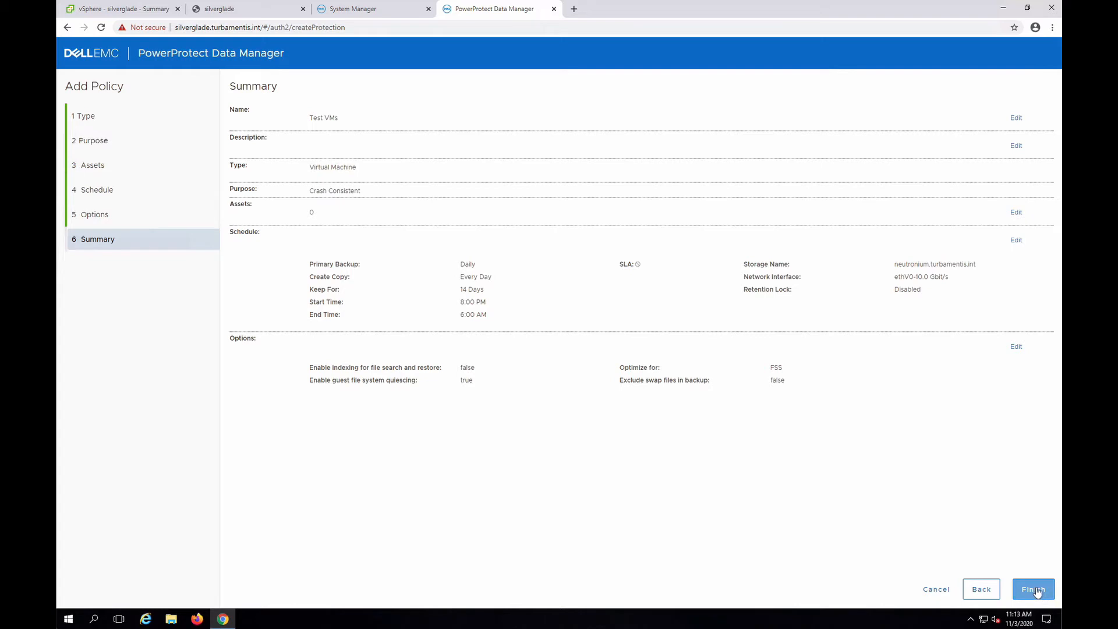
{"action": "left_click", "coordinate": [1034, 588]}
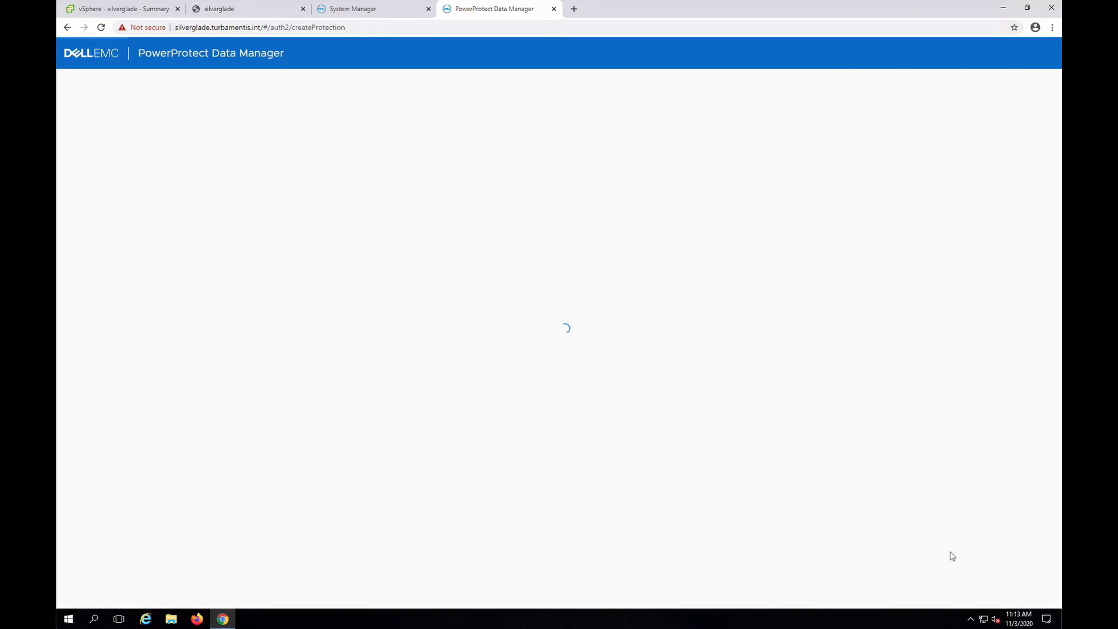
{"action": "mouse_move", "coordinate": [699, 436]}
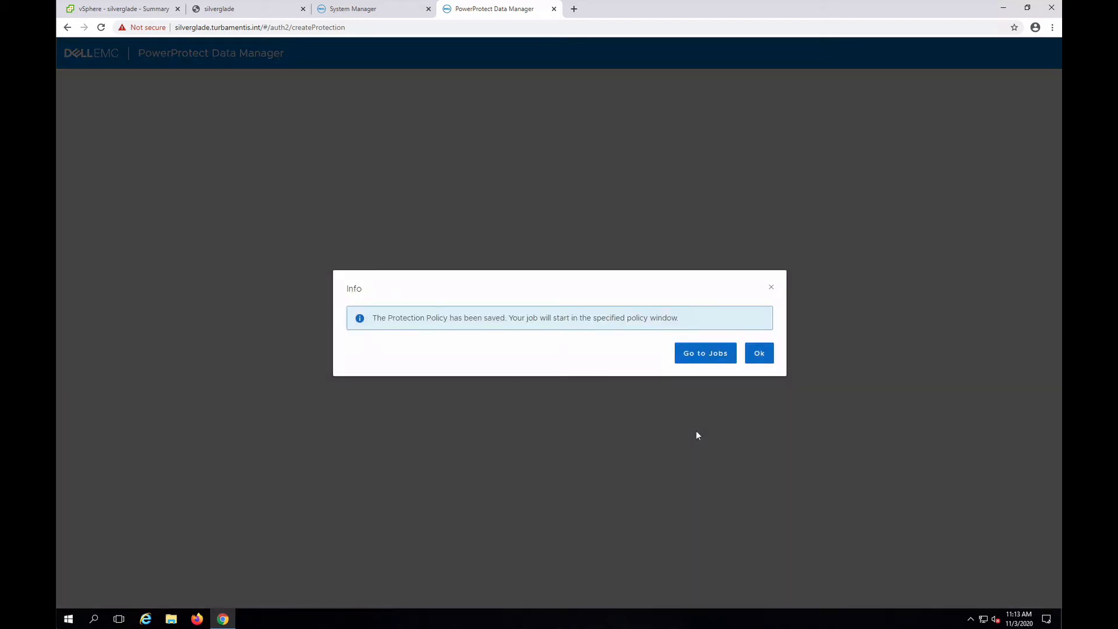
{"action": "left_click", "coordinate": [759, 353]}
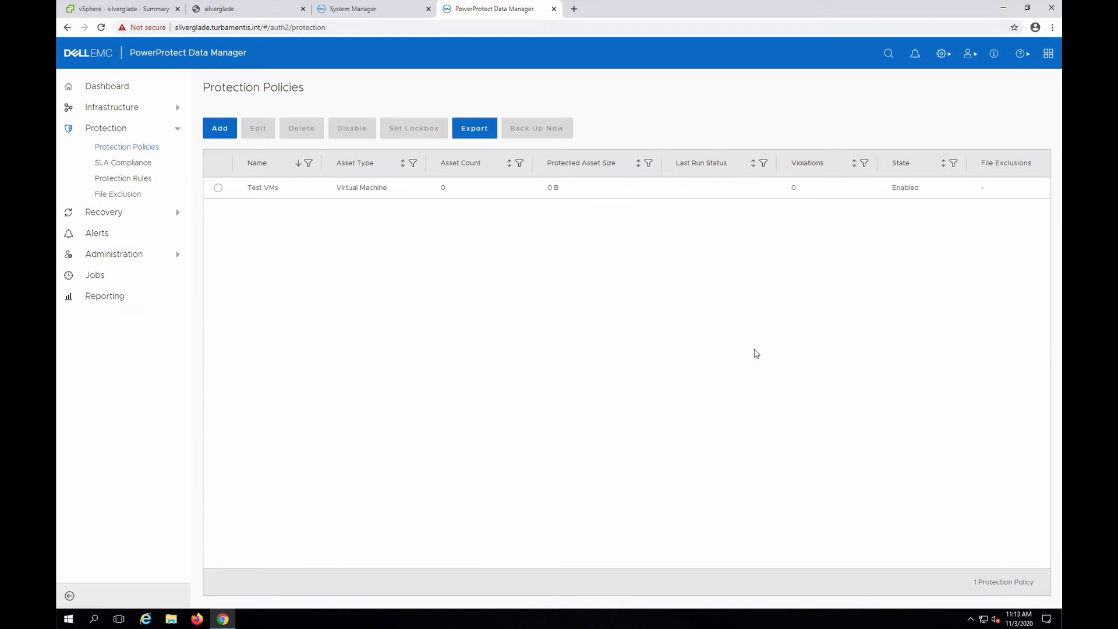
{"action": "mouse_move", "coordinate": [123, 179]}
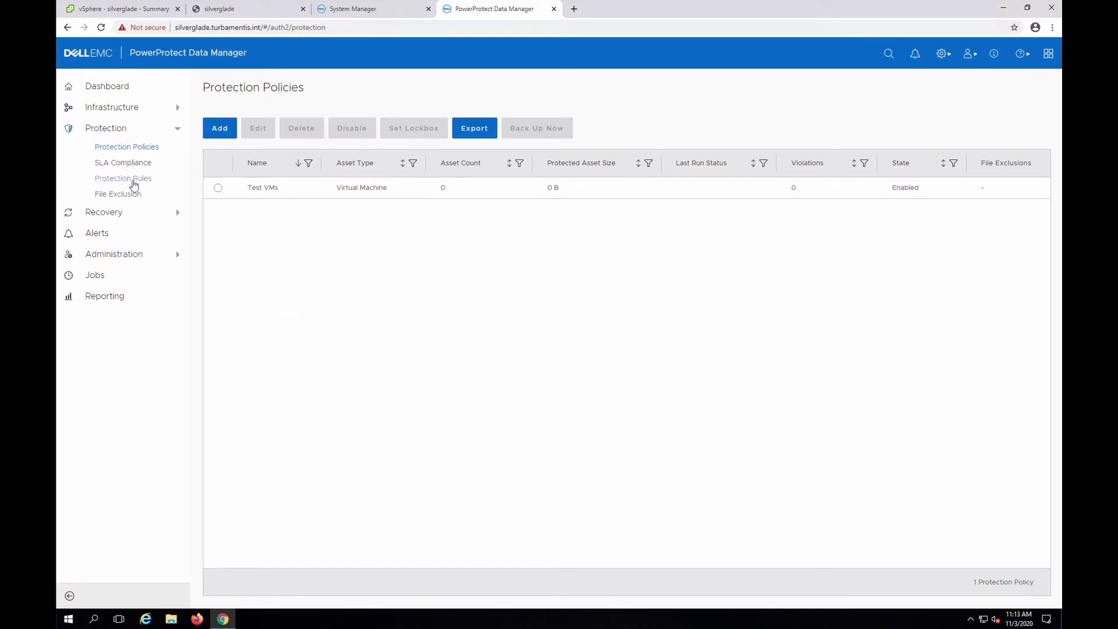
Add a protection rule targeting the Test VMs policy and reach the Asset Filter step.
{"action": "left_click", "coordinate": [123, 178]}
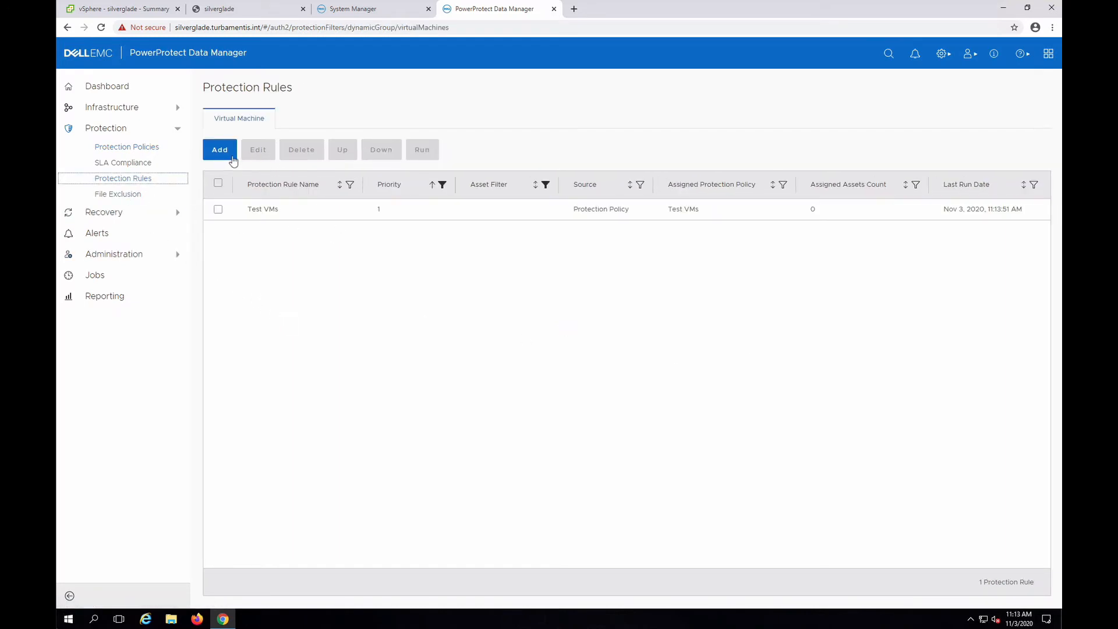
{"action": "mouse_move", "coordinate": [218, 209]}
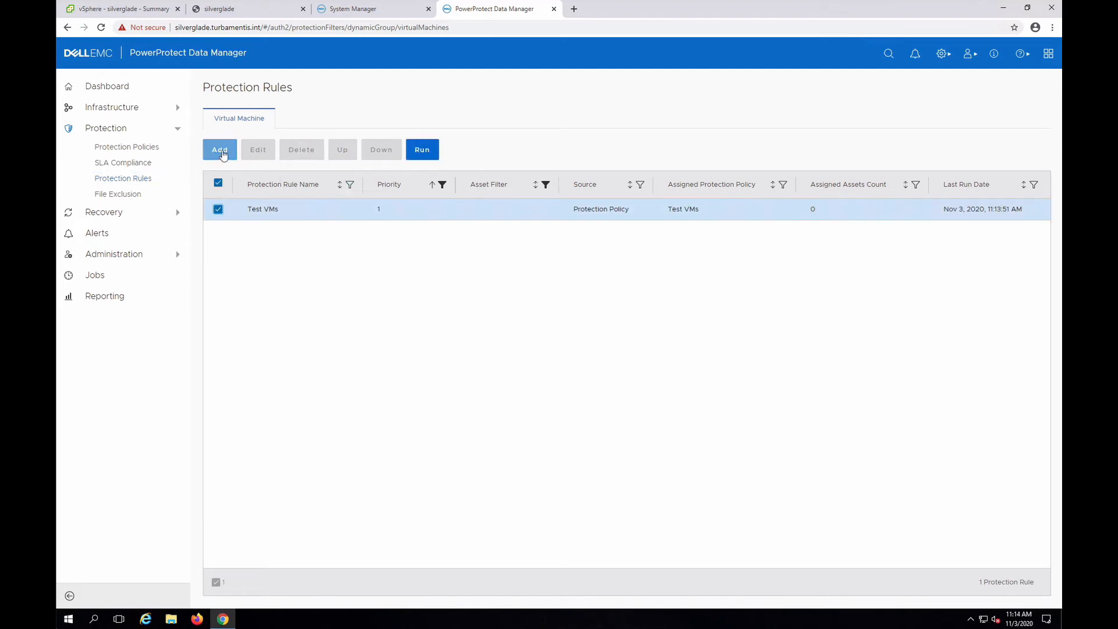
{"action": "left_click", "coordinate": [219, 150]}
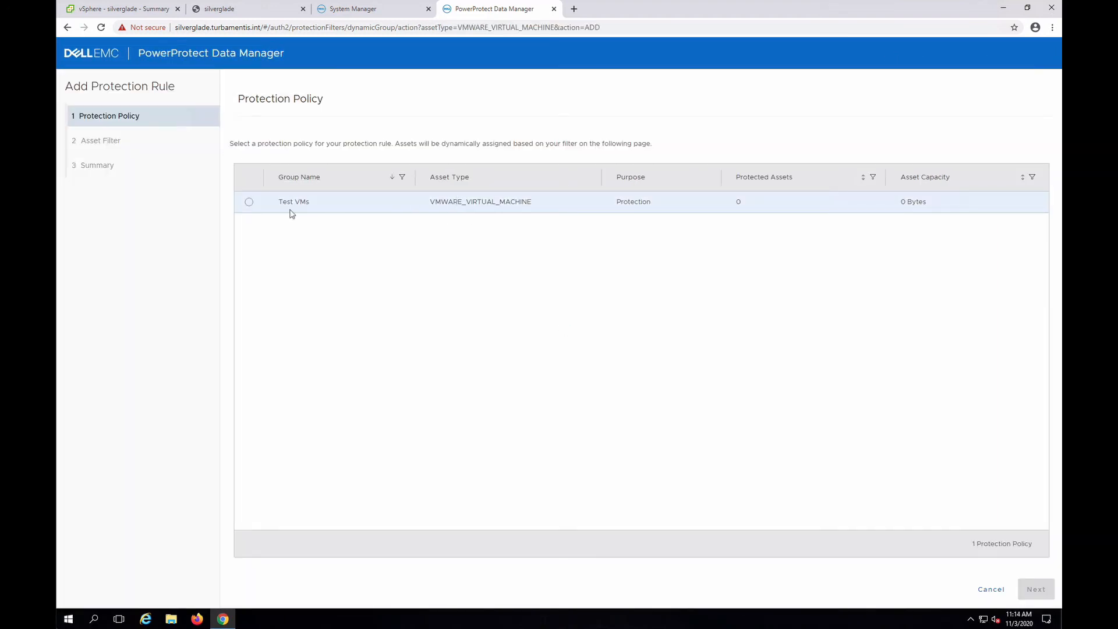
{"action": "left_click", "coordinate": [249, 202]}
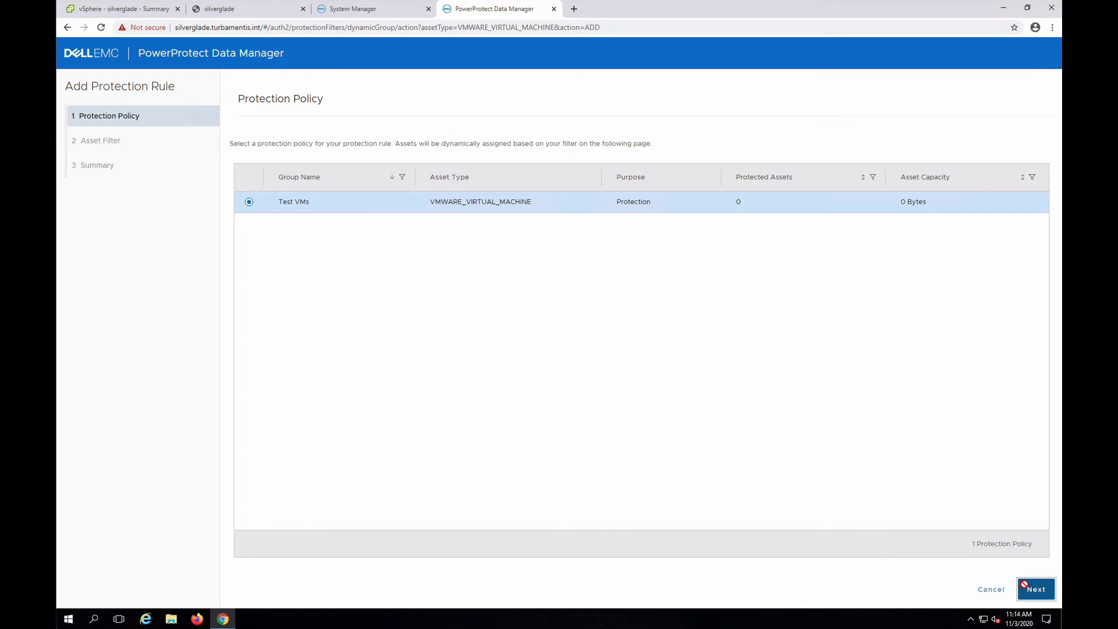
{"action": "left_click", "coordinate": [1036, 588]}
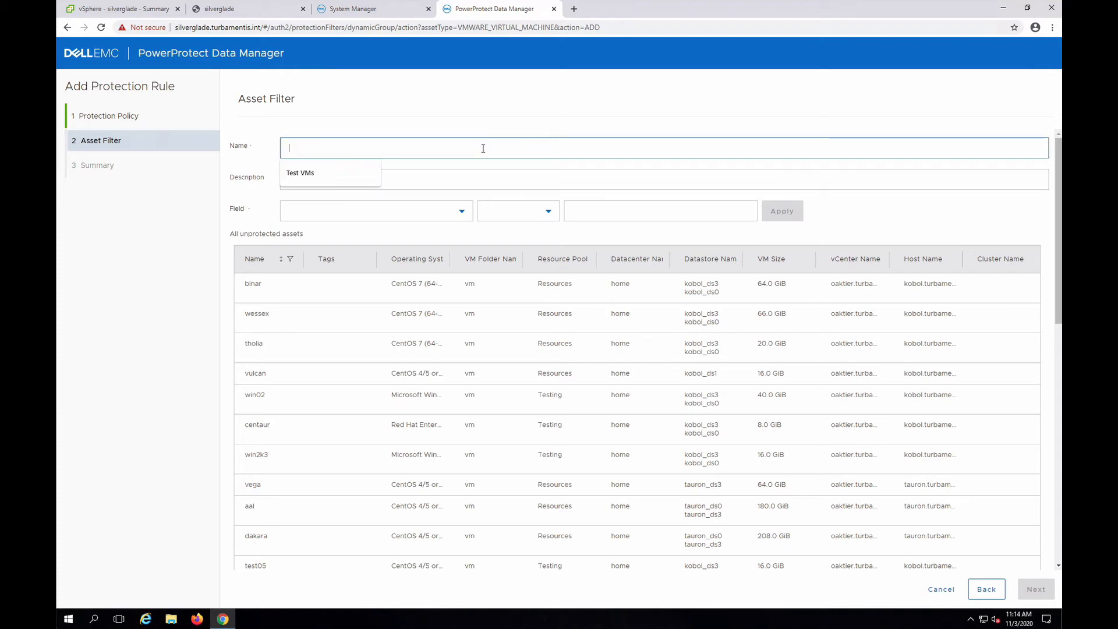
Enter rule name Test_VMs and description "VMs with 'test' in their name".
{"action": "left_click", "coordinate": [301, 172]}
{"action": "type", "text": "Test"}
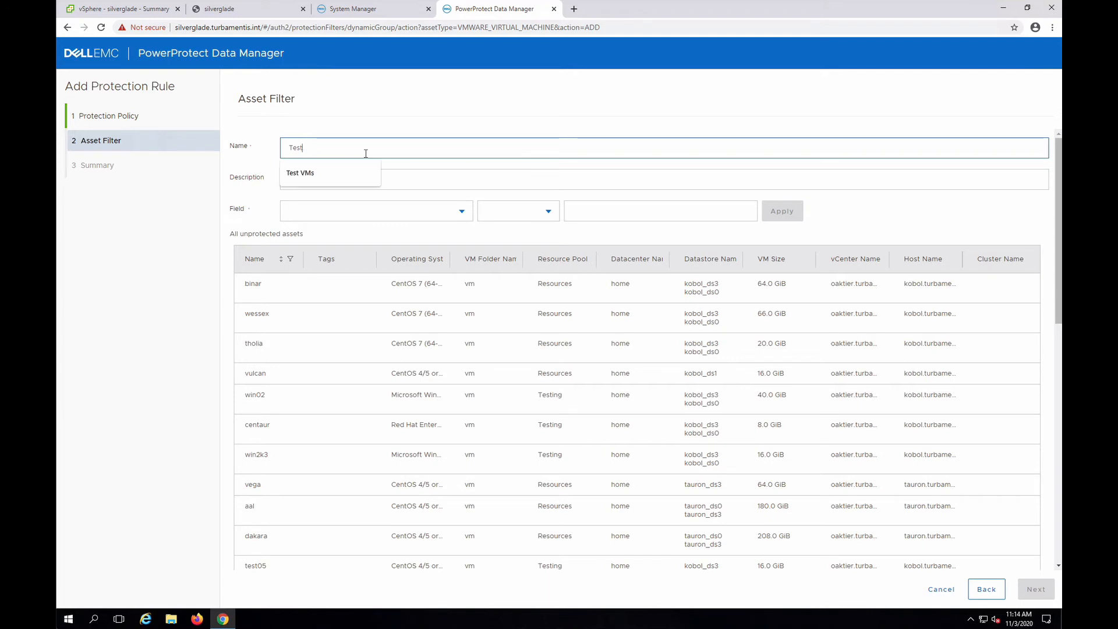
{"action": "left_click", "coordinate": [328, 172]}
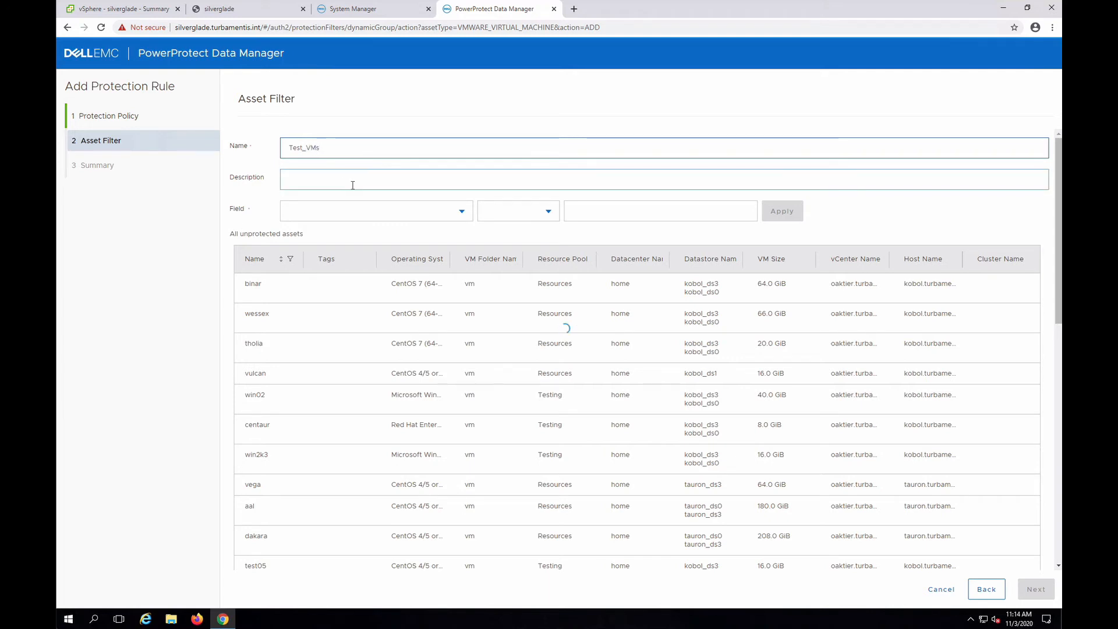
{"action": "type", "text": "VMs"}
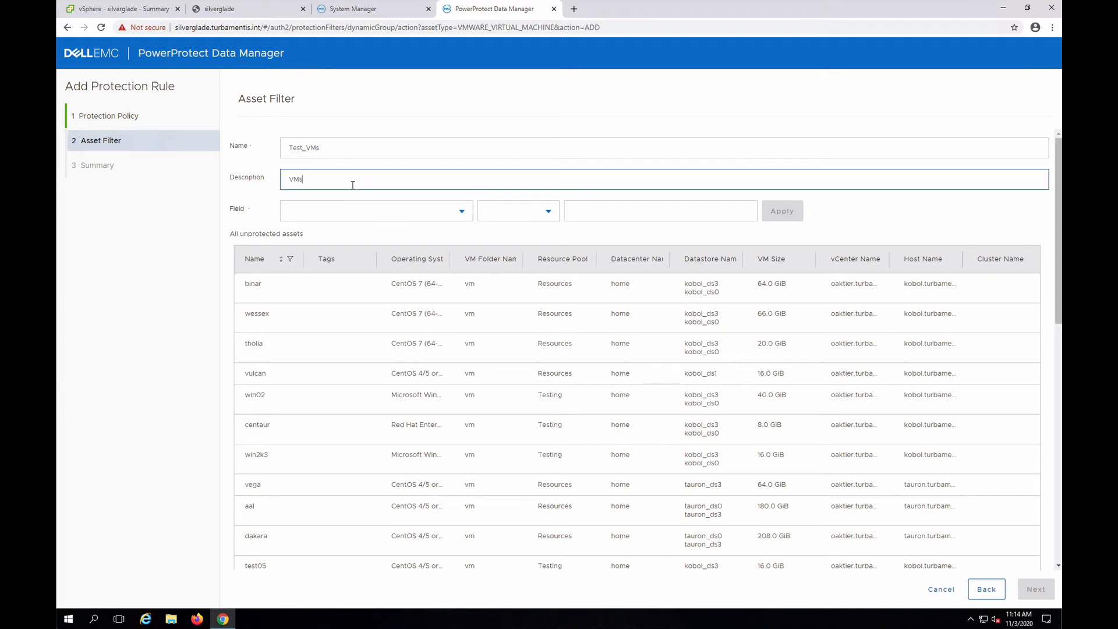
{"action": "type", "text": "with"}
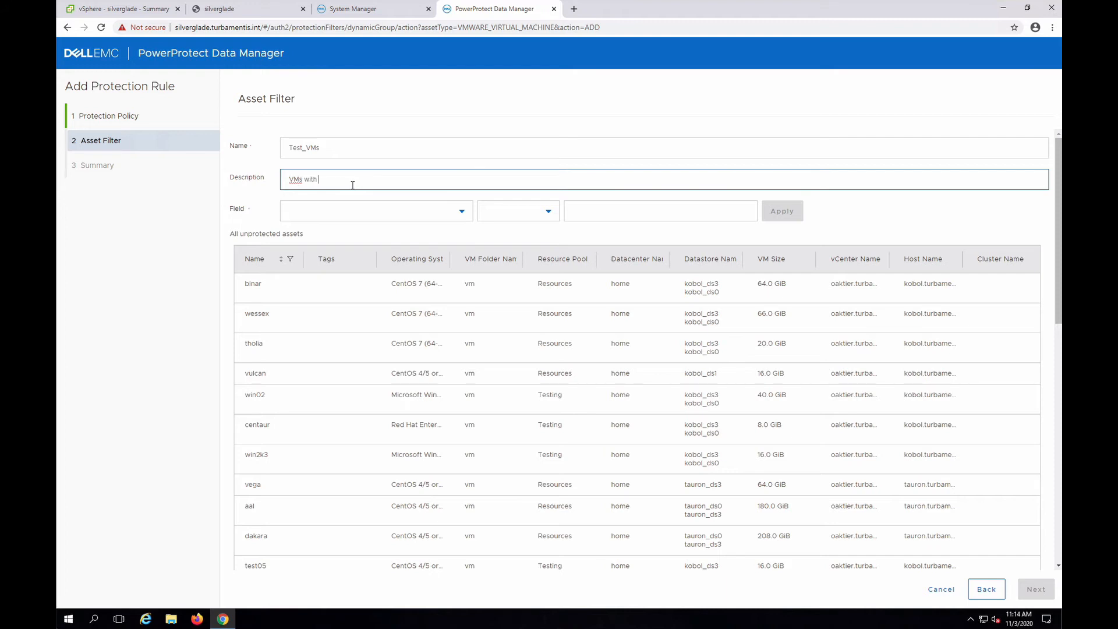
{"action": "type", "text": "'test' in their name"}
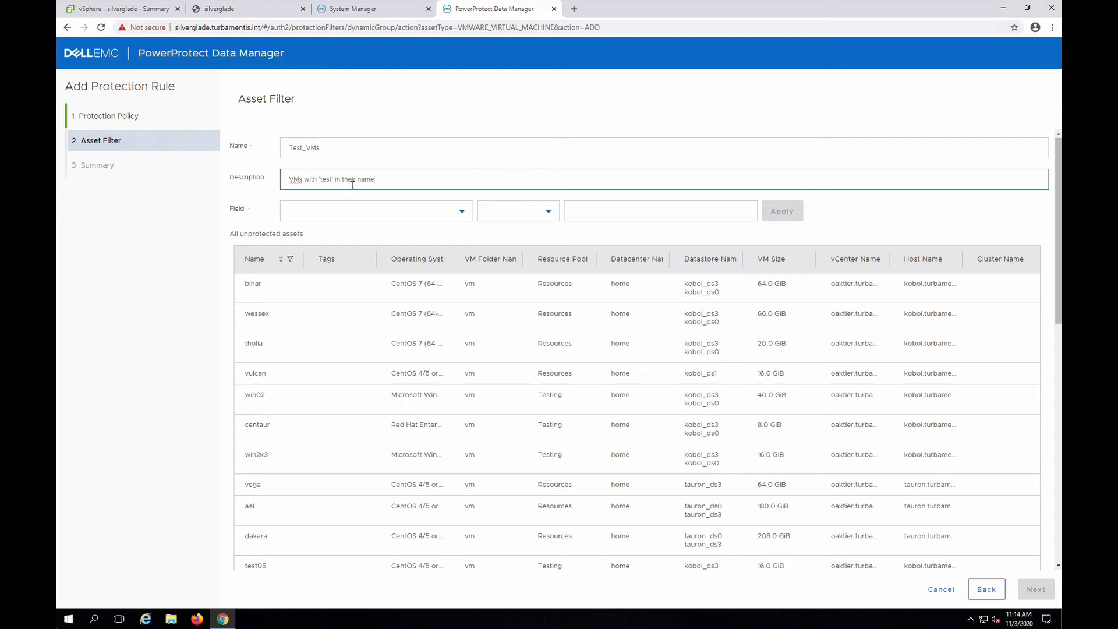
{"action": "left_click", "coordinate": [376, 211]}
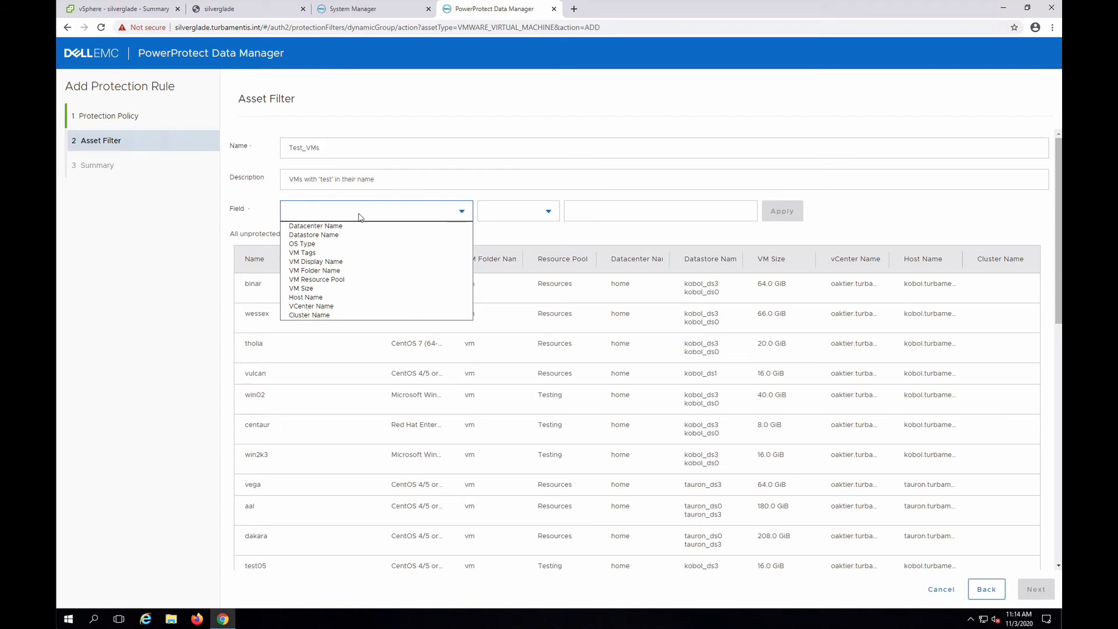
{"action": "mouse_move", "coordinate": [315, 261]}
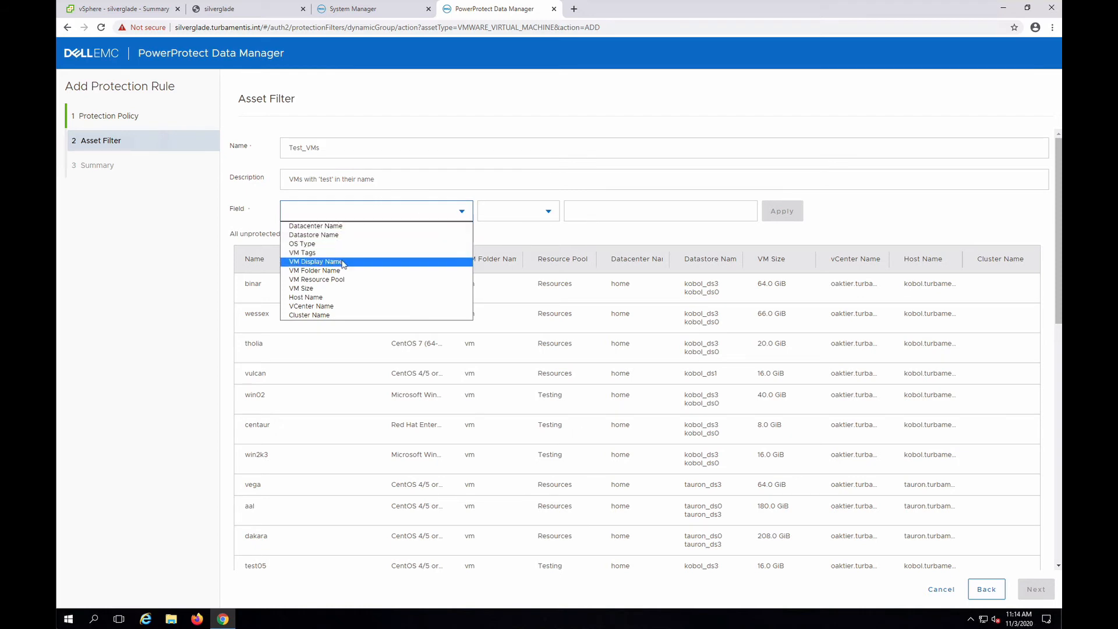
Apply filter VM Display Name contains 'test', matching test01 through test06.
{"action": "left_click", "coordinate": [316, 261]}
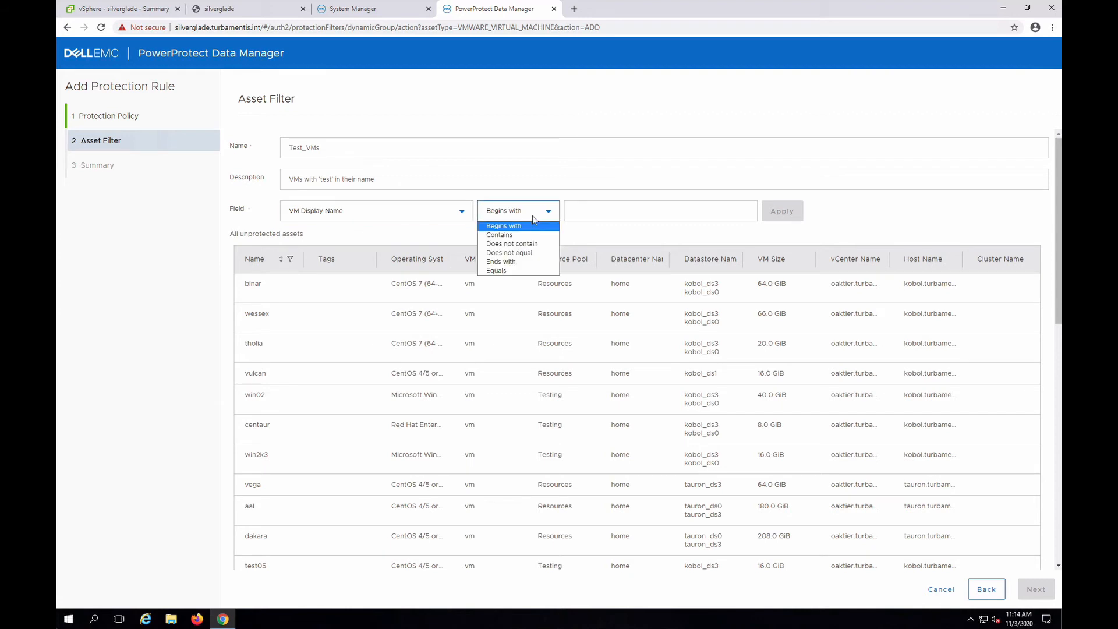
{"action": "mouse_move", "coordinate": [524, 235]}
{"action": "type", "text": "te"}
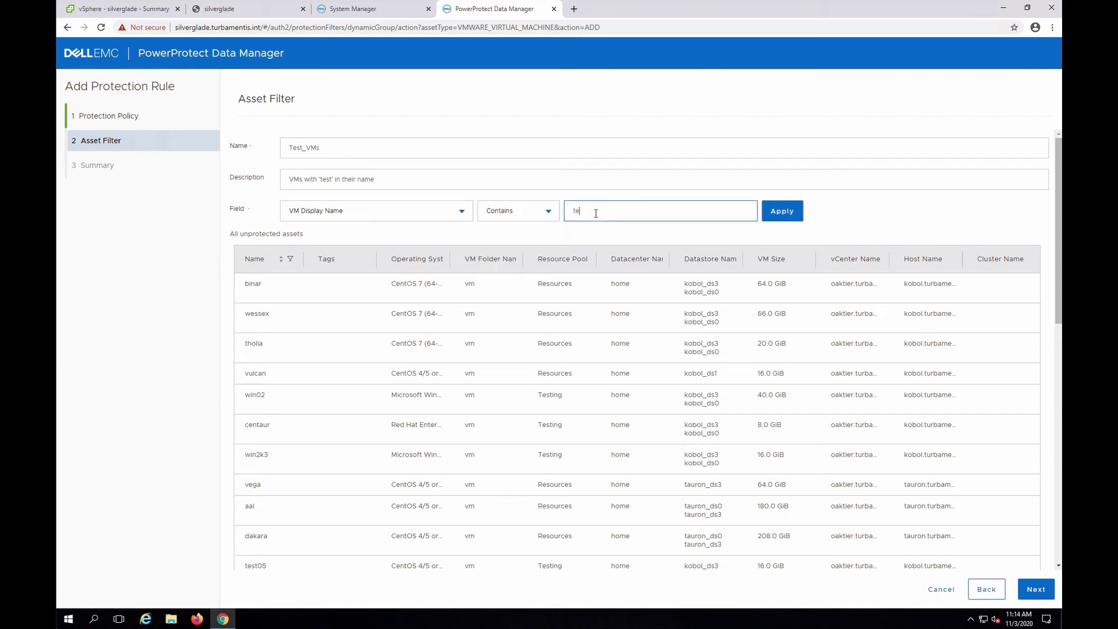
{"action": "left_click", "coordinate": [782, 211]}
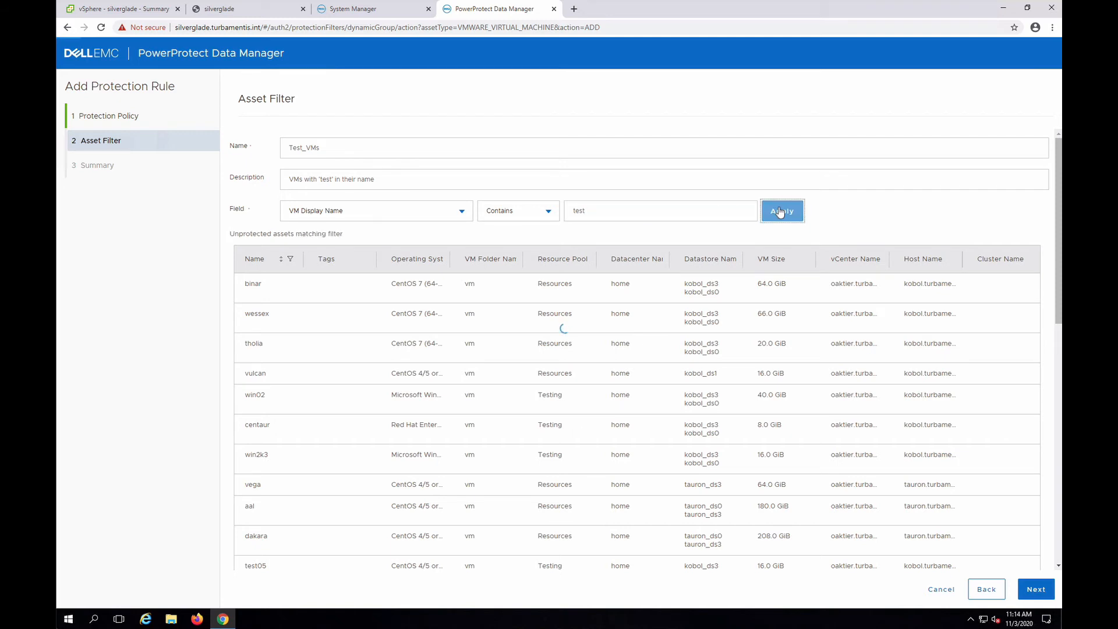
{"action": "left_click", "coordinate": [782, 211]}
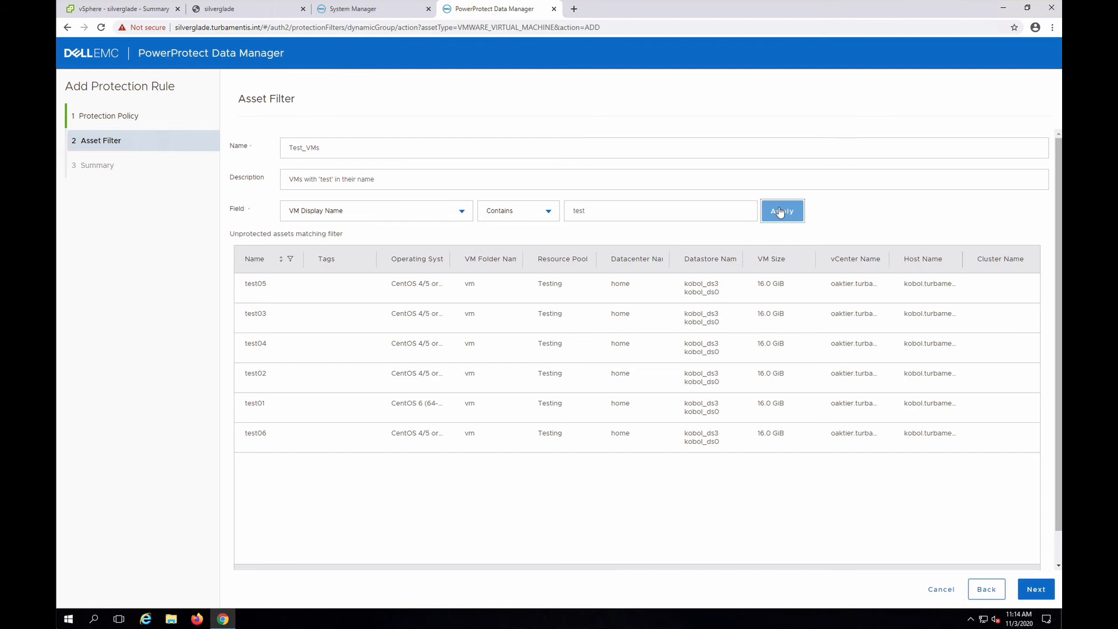
{"action": "mouse_move", "coordinate": [840, 328]}
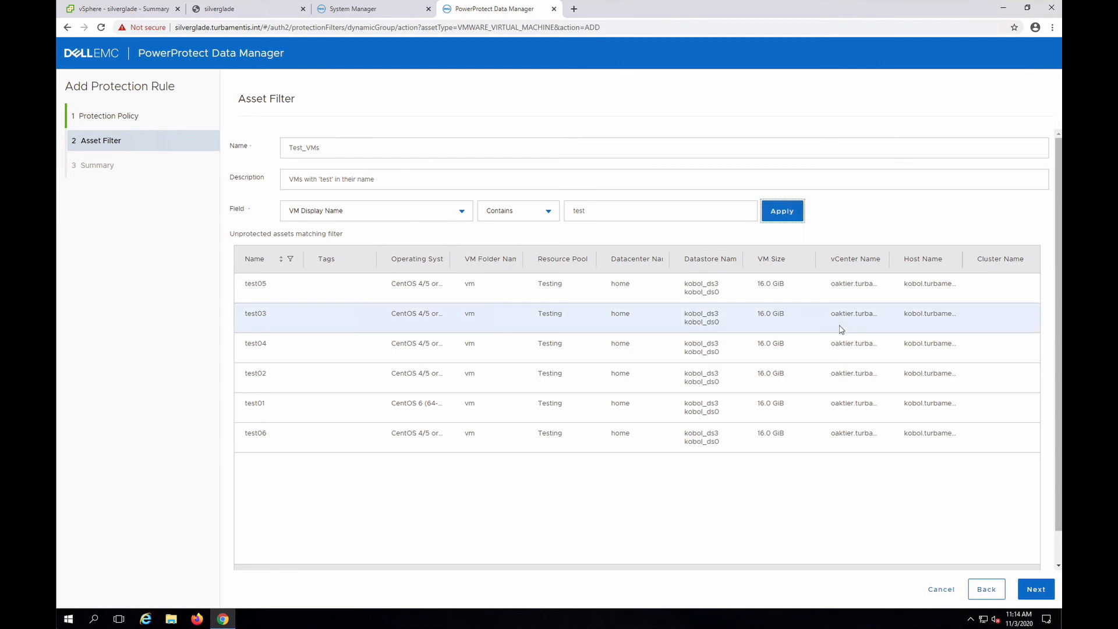
Finish the Test_VMs rule from the summary and dismiss the rule-added banner.
{"action": "left_click", "coordinate": [1035, 588]}
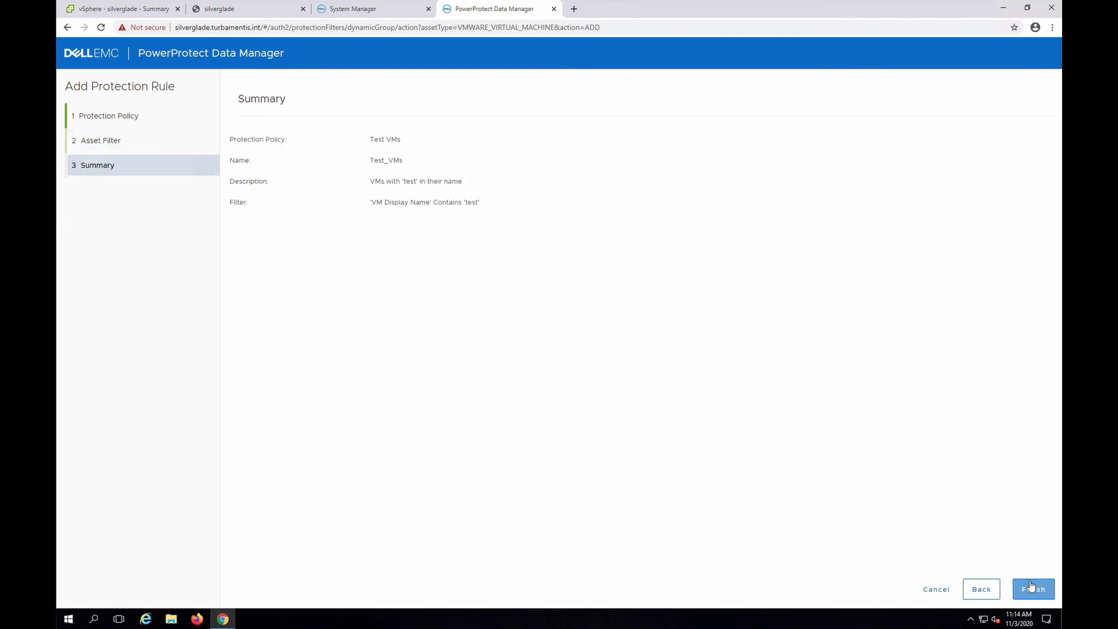
{"action": "left_click", "coordinate": [1033, 588]}
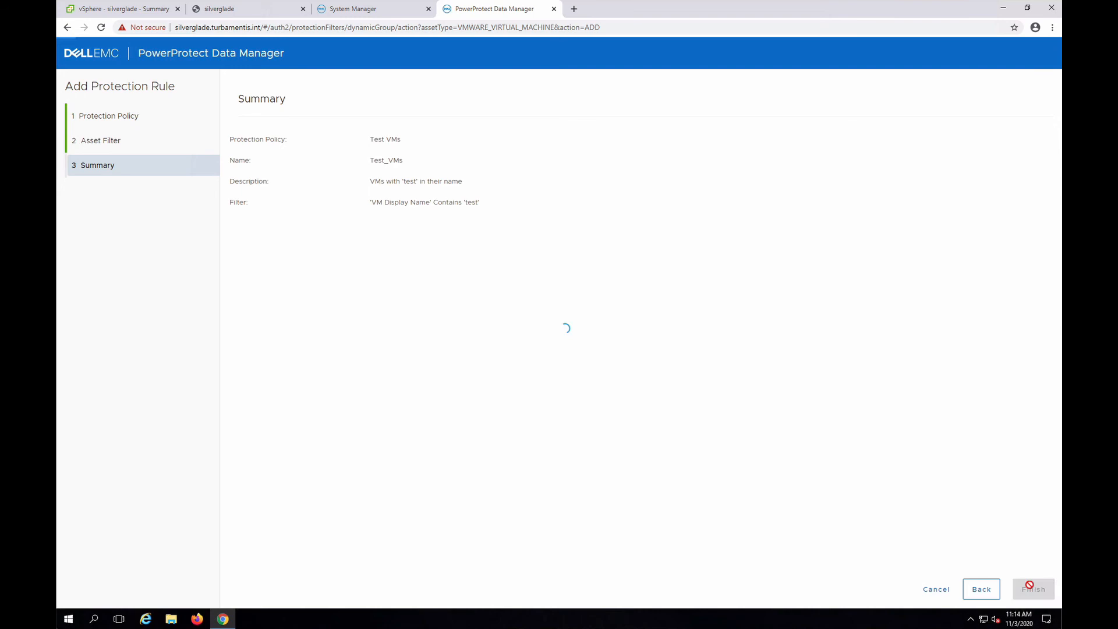
{"action": "left_click", "coordinate": [1034, 588]}
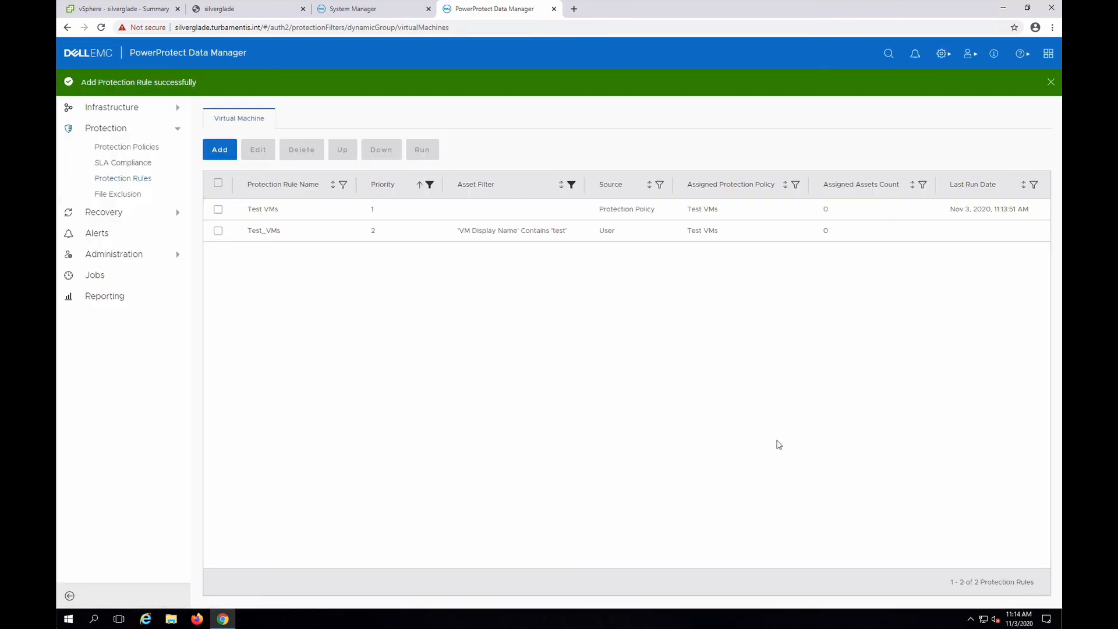
{"action": "mouse_move", "coordinate": [697, 394]}
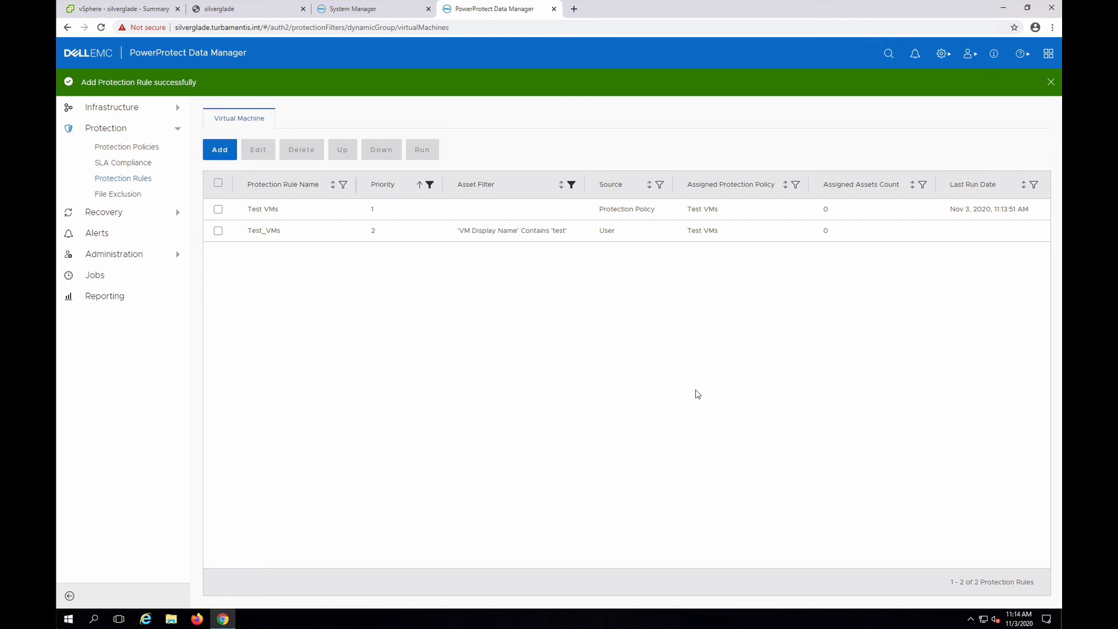
{"action": "left_click", "coordinate": [1051, 82]}
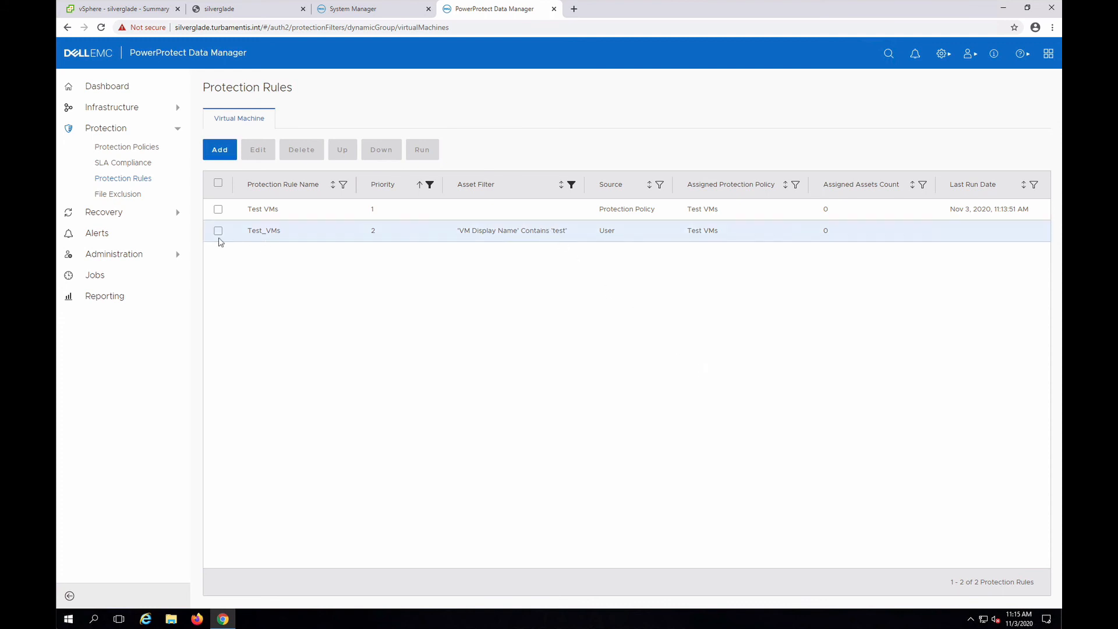
Select the Test_VMs rule, run it, and confirm the warning dialog.
{"action": "left_click", "coordinate": [219, 231]}
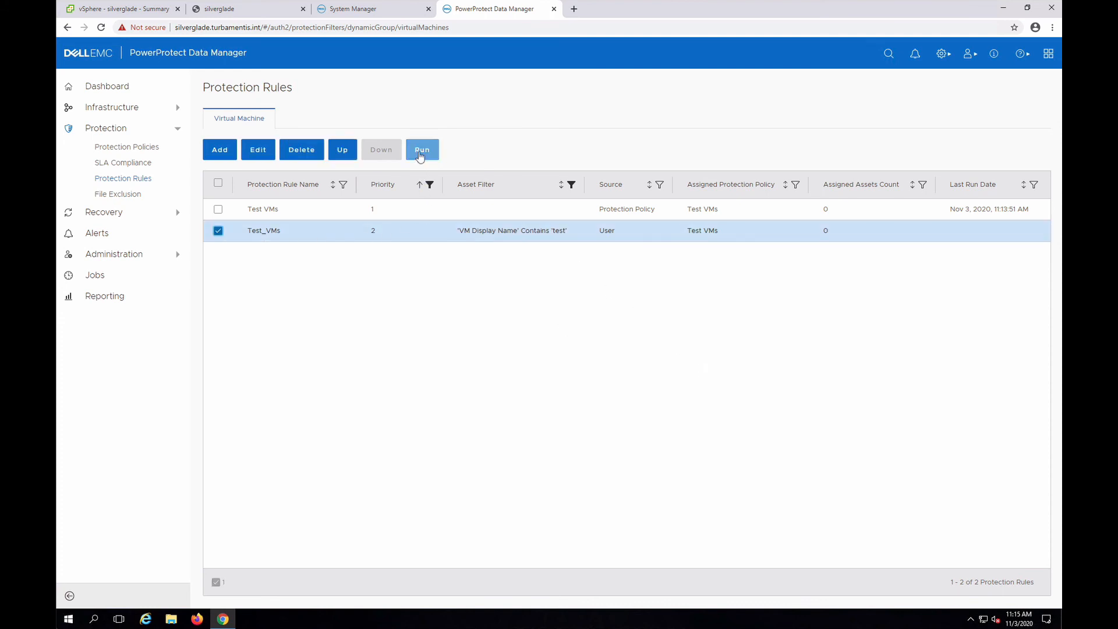
{"action": "left_click", "coordinate": [422, 149]}
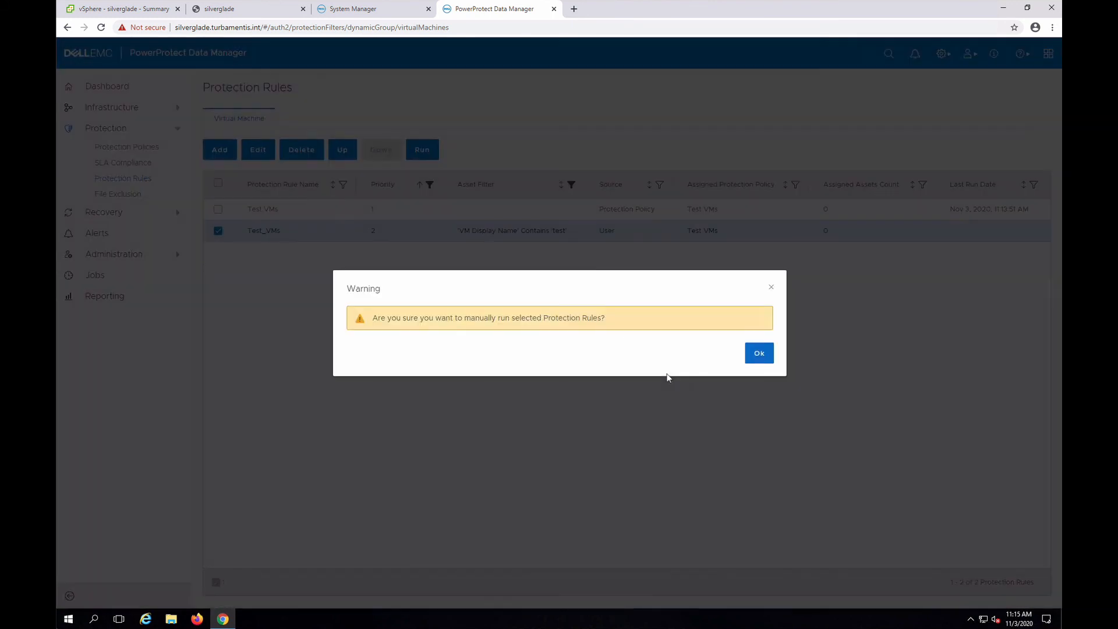
{"action": "mouse_move", "coordinate": [759, 353]}
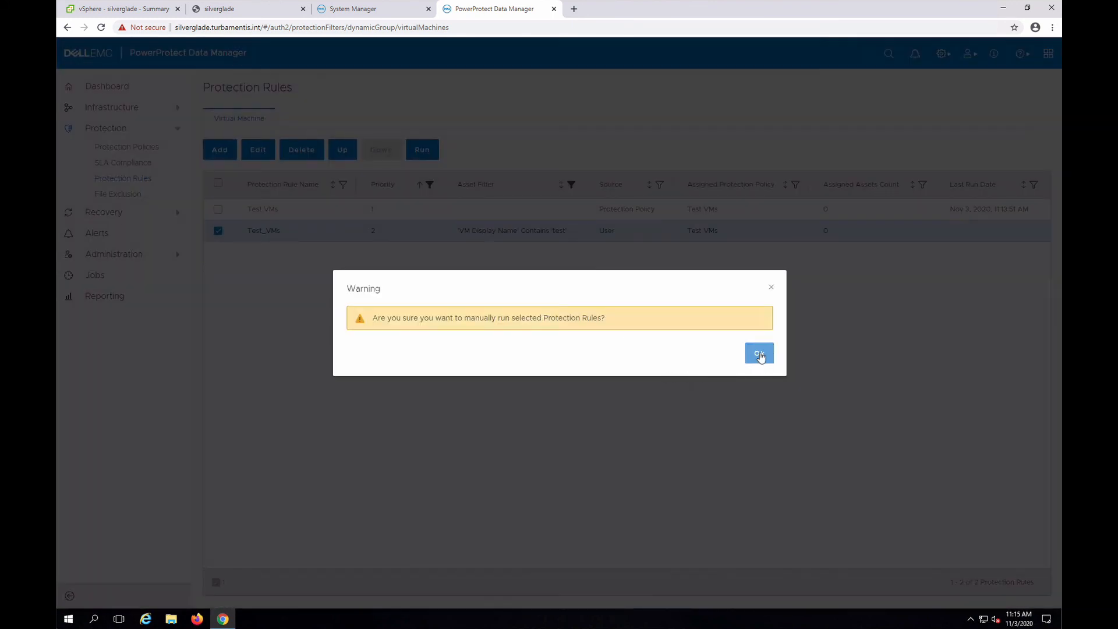
{"action": "left_click", "coordinate": [759, 353]}
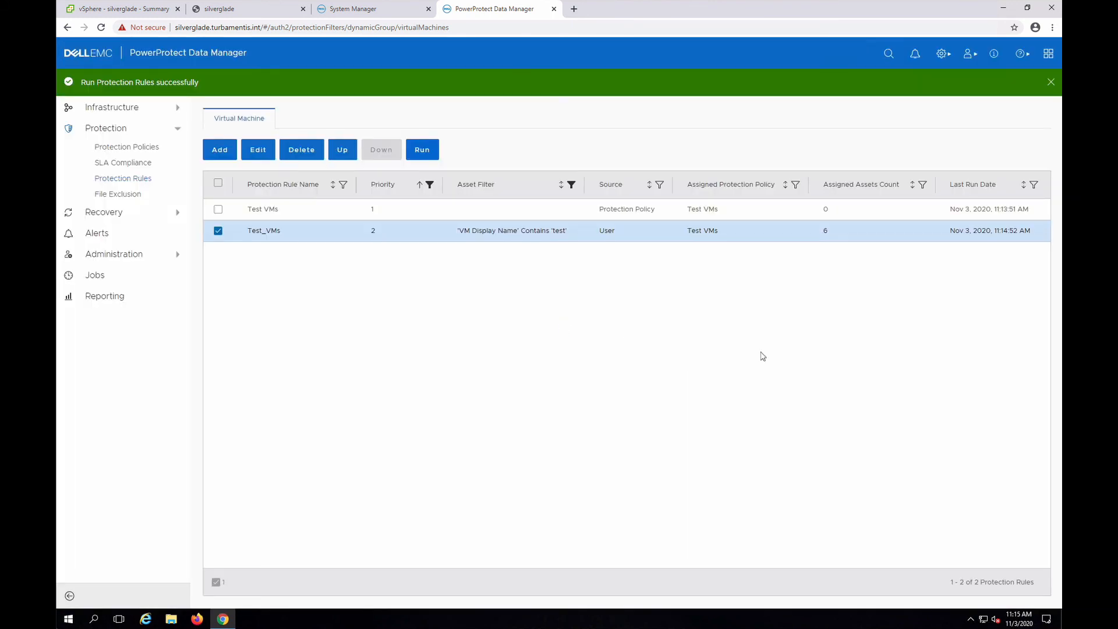